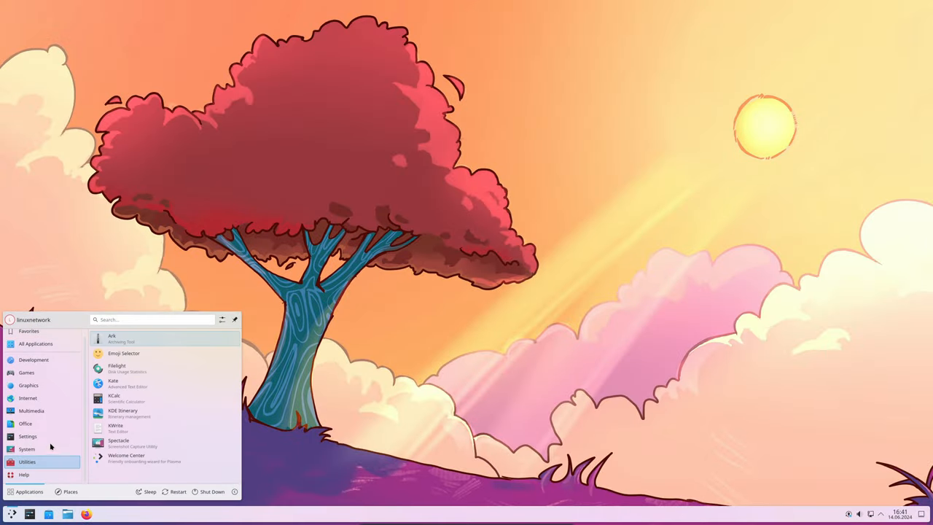
# Launch System Settings and open About this System to see the KDE neon 6.0 details
pyautogui.click(28, 436)
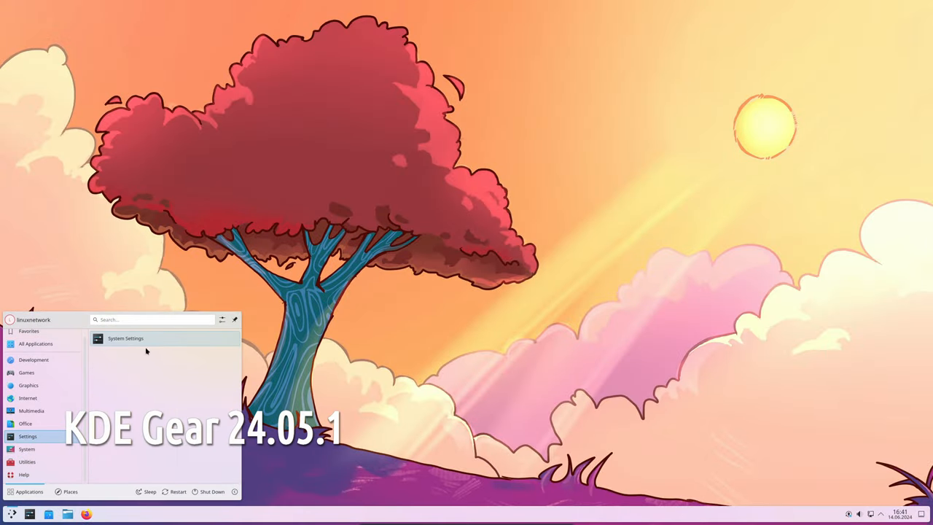
pyautogui.click(126, 338)
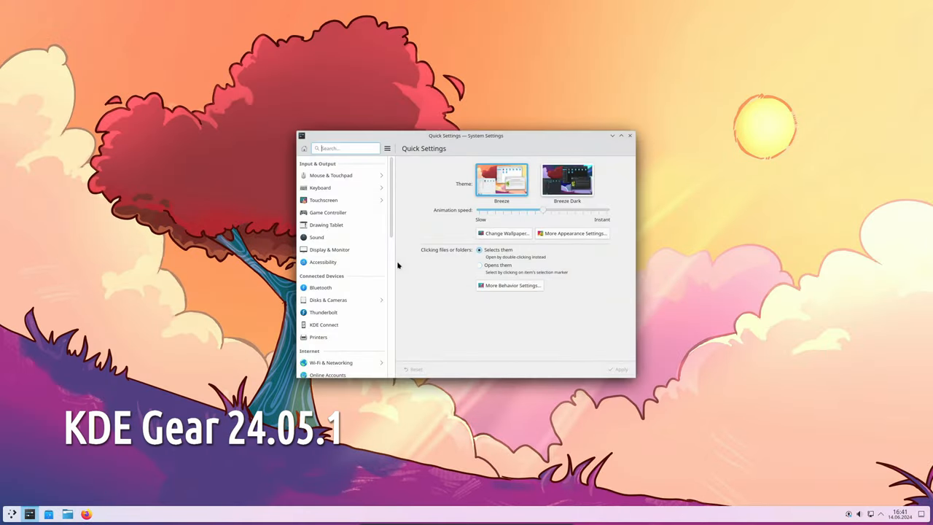
pyautogui.scroll(-3)
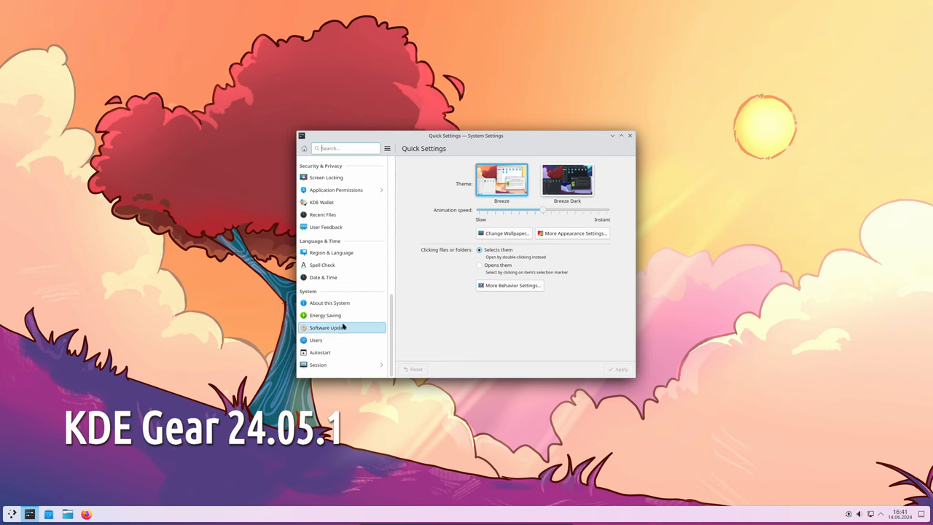
pyautogui.click(329, 302)
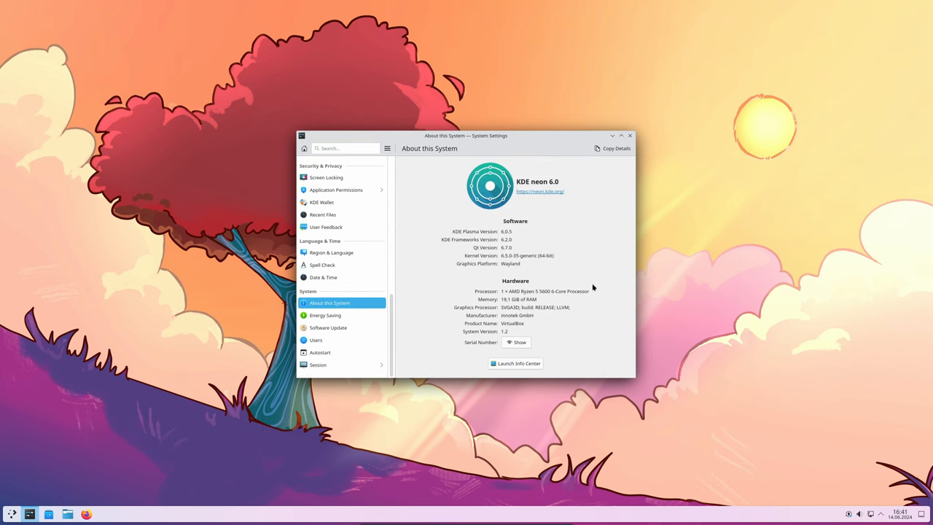
pyautogui.moveTo(589, 278)
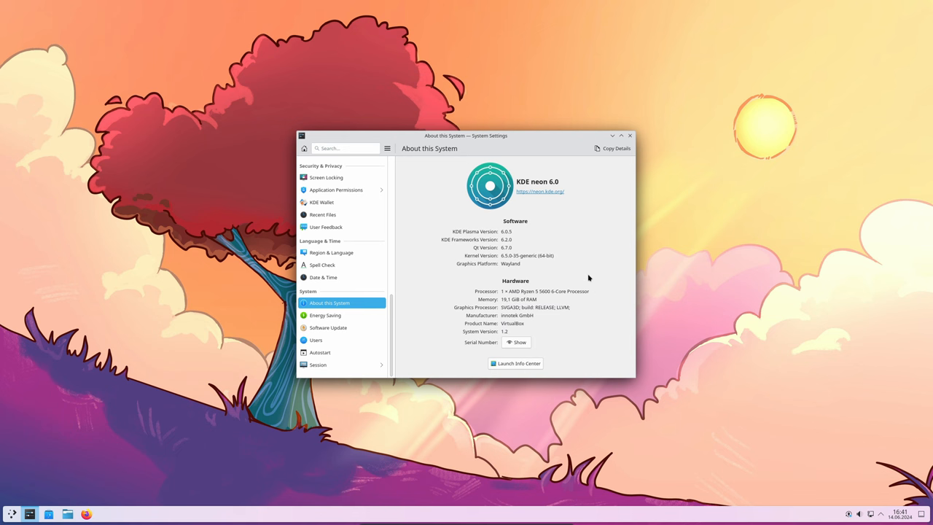
pyautogui.scroll(-3)
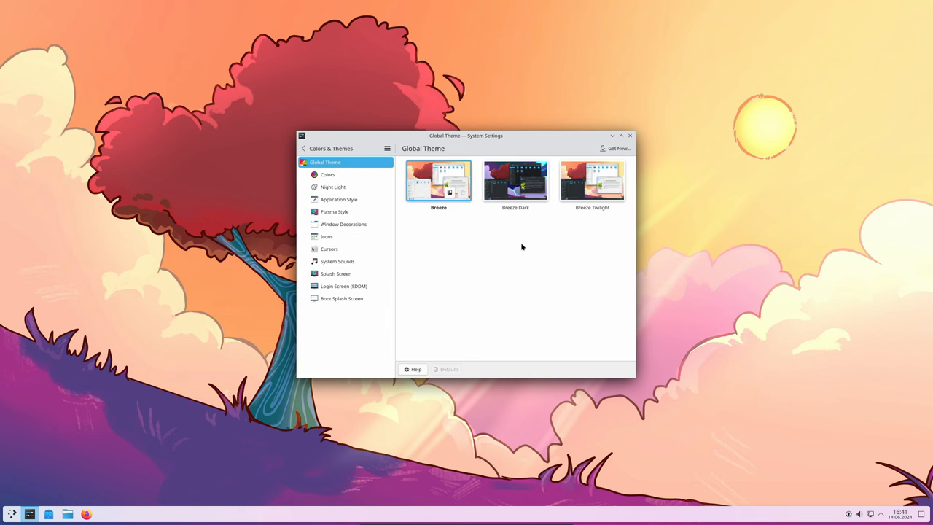
pyautogui.moveTo(616, 149)
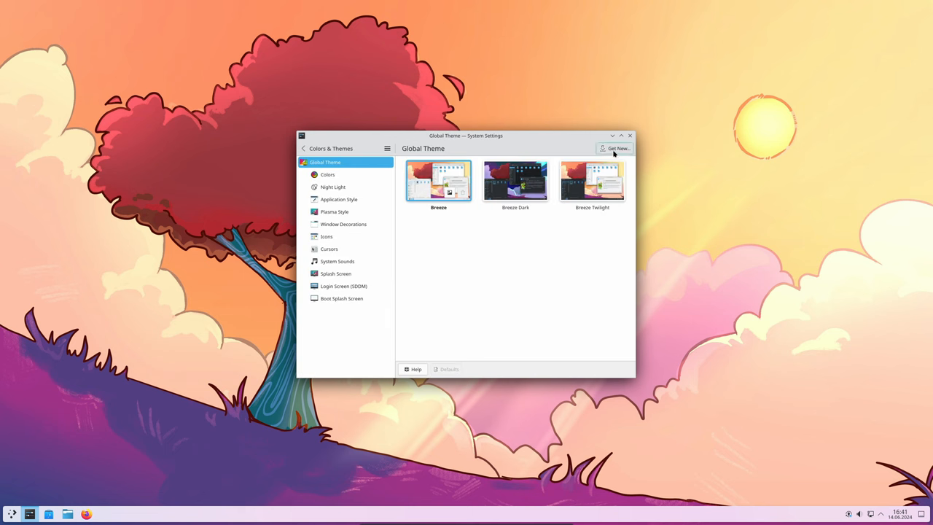
# Browse the Colors, Night Light and Application Style settings pages
pyautogui.click(328, 174)
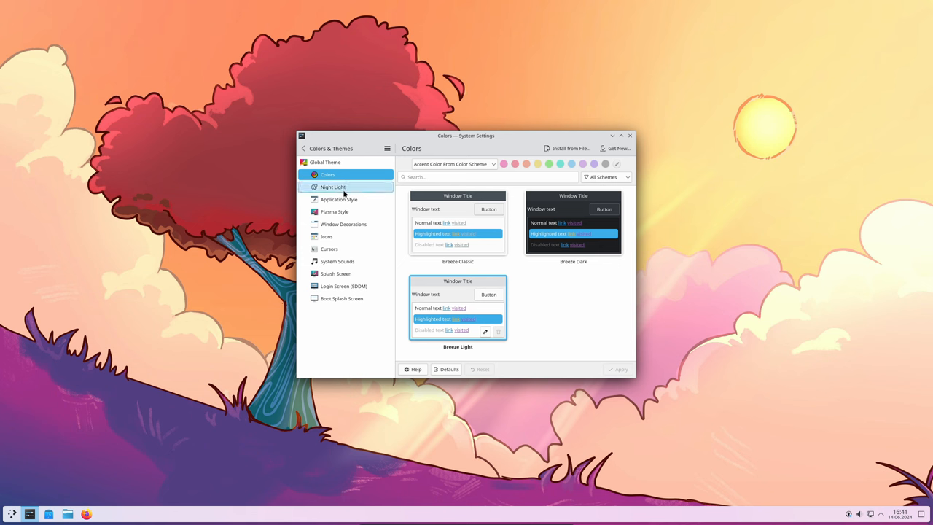
pyautogui.click(333, 187)
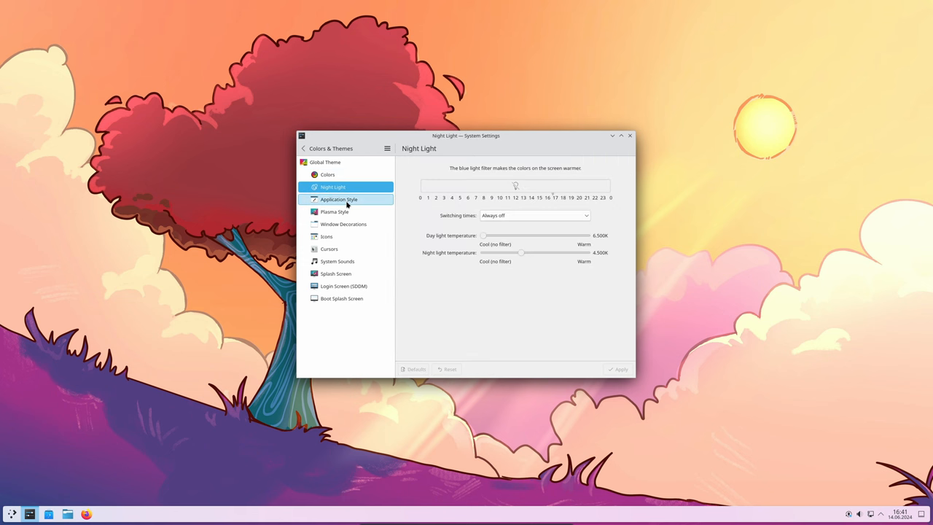
pyautogui.click(339, 199)
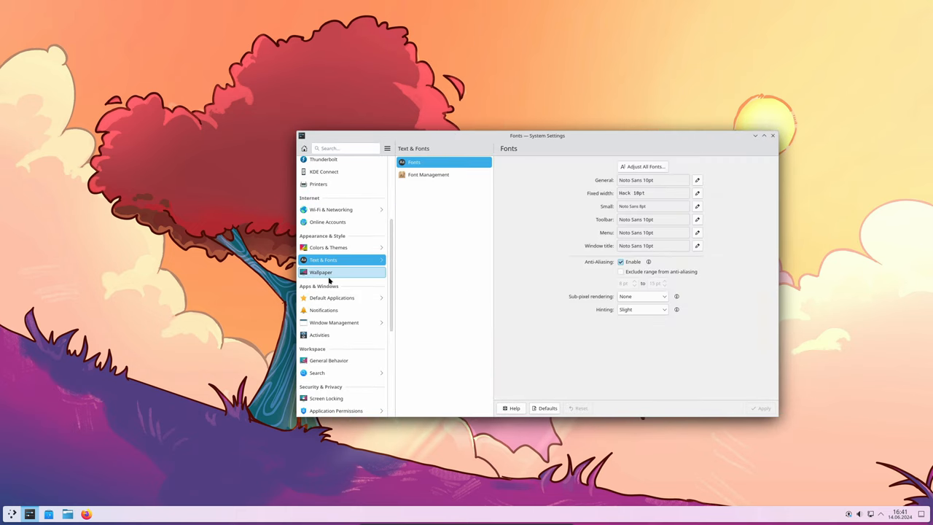
# Open the Wallpaper page and scroll through the images to choose Mountain
pyautogui.click(320, 272)
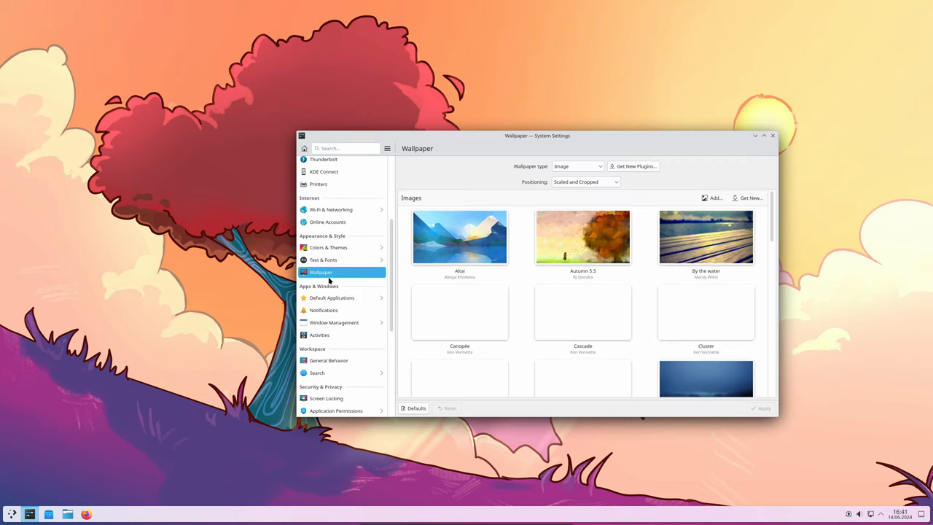
pyautogui.scroll(-3)
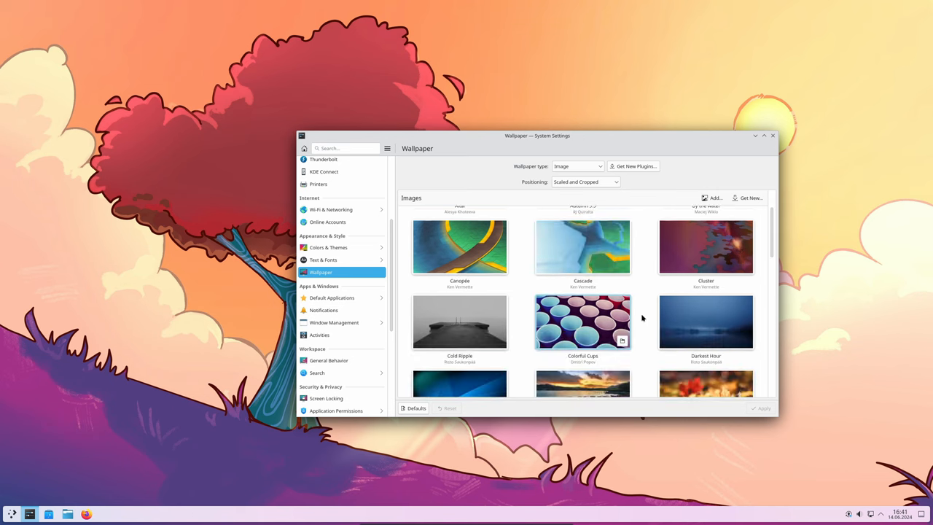
pyautogui.scroll(-3)
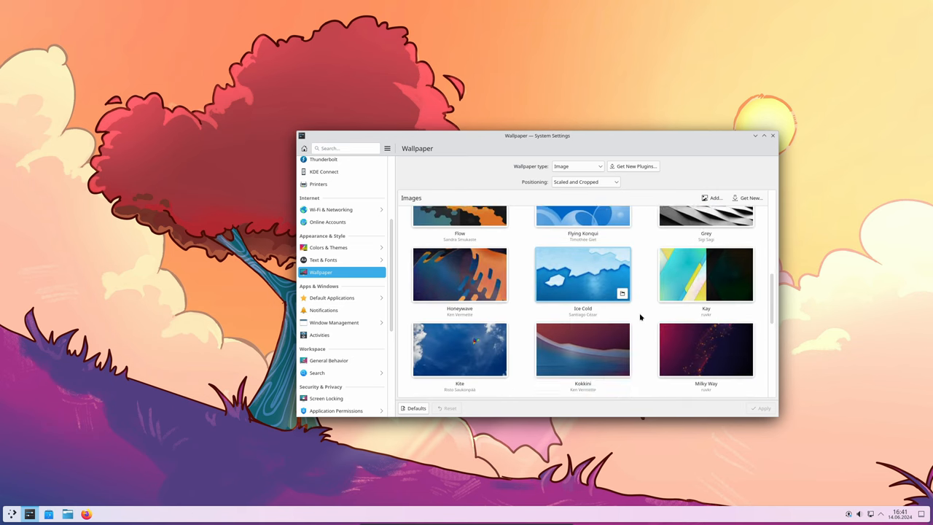
pyautogui.scroll(-3)
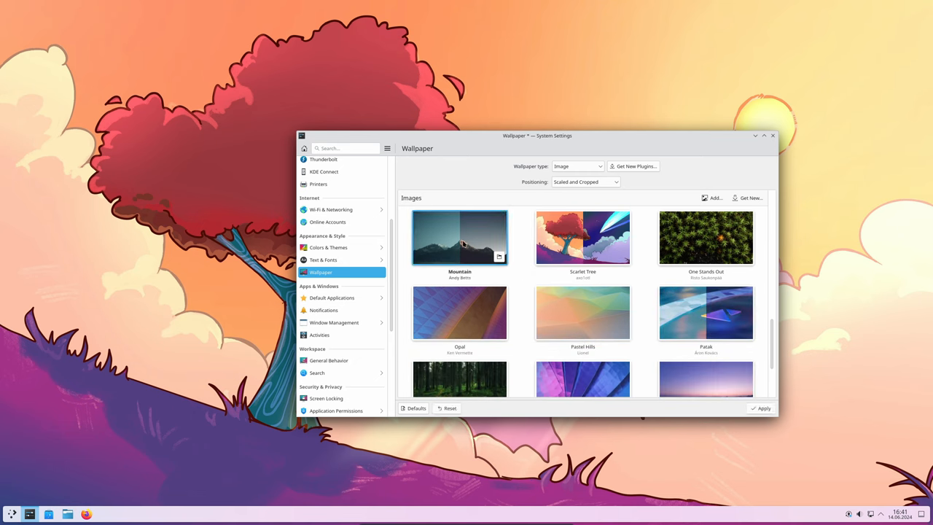
pyautogui.moveTo(706, 378)
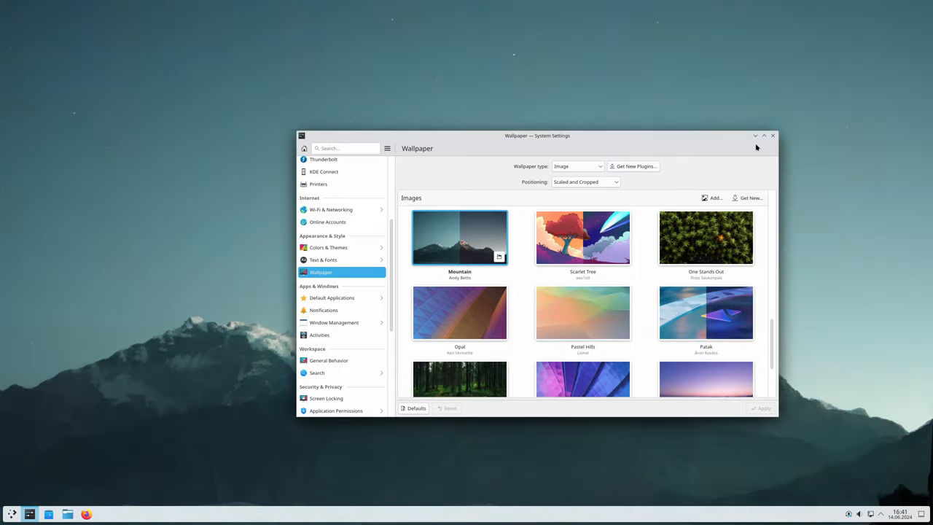
# Close System Settings, launch Konsole, and run uname -a and uname -r
pyautogui.click(755, 135)
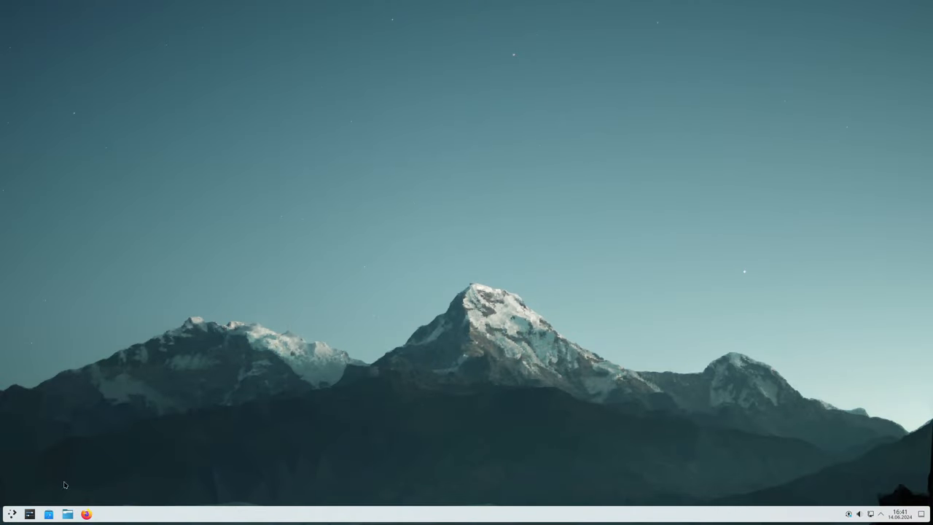
pyautogui.click(11, 515)
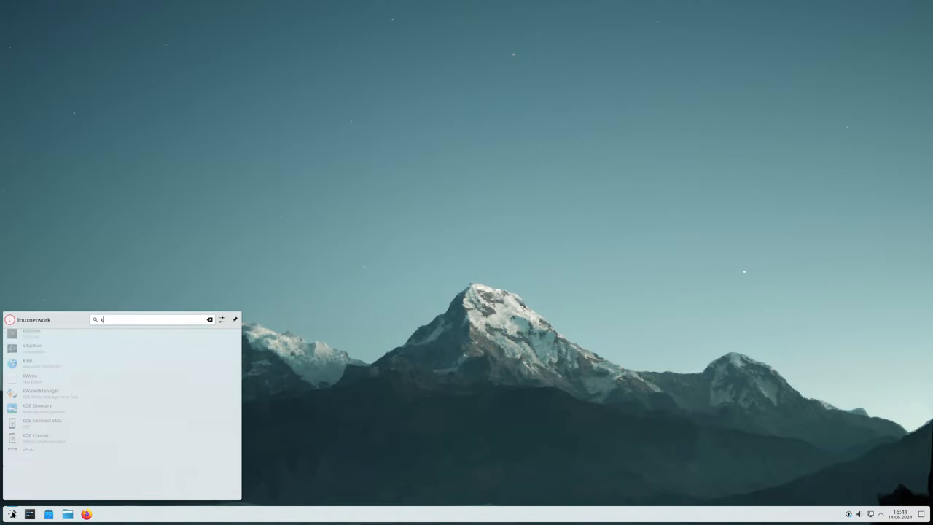
pyautogui.write('ons')
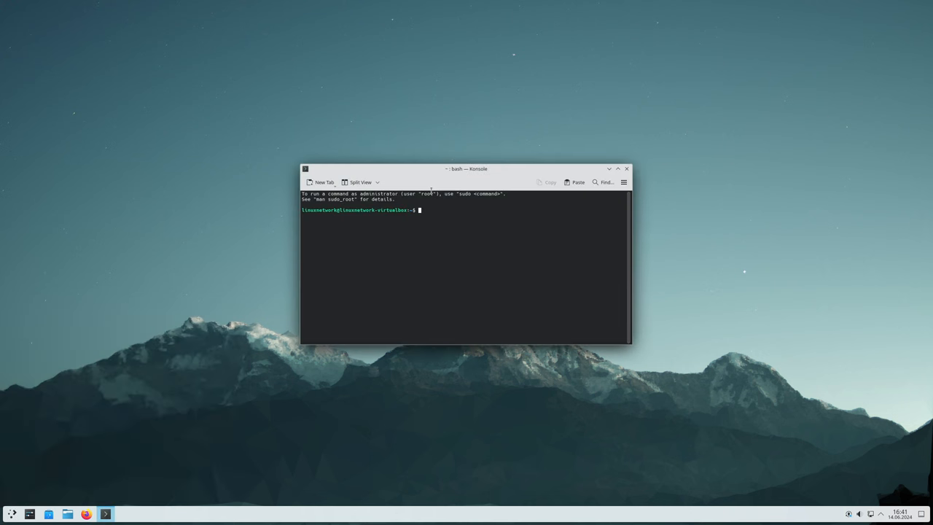
pyautogui.write('uname -a')
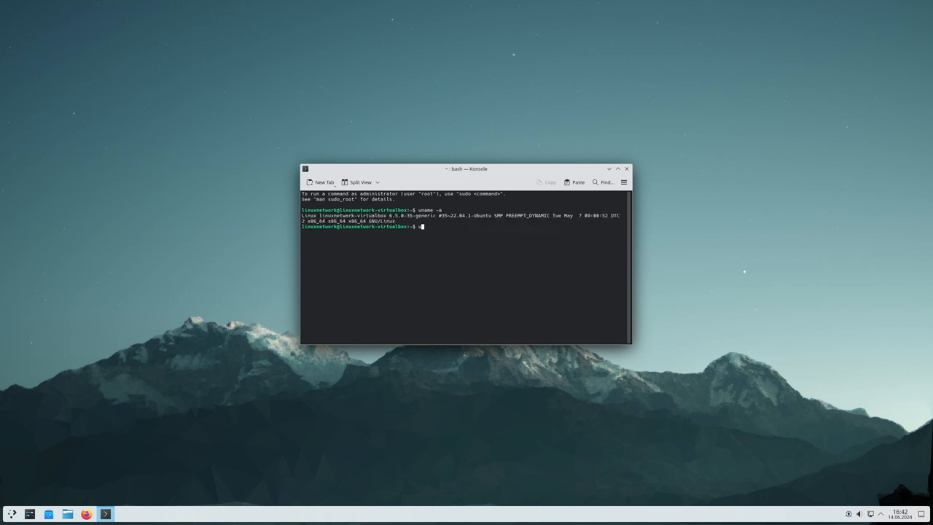
pyautogui.write('uname -r')
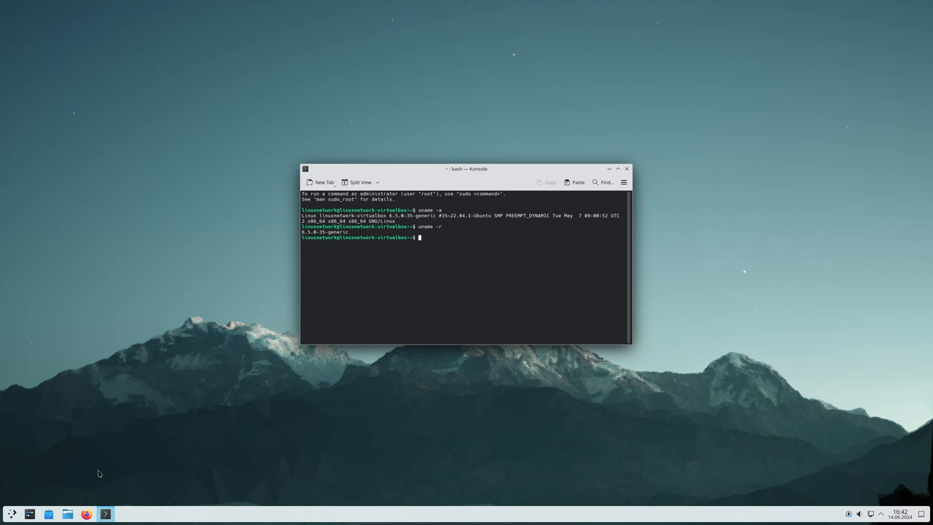
pyautogui.moveTo(87, 396)
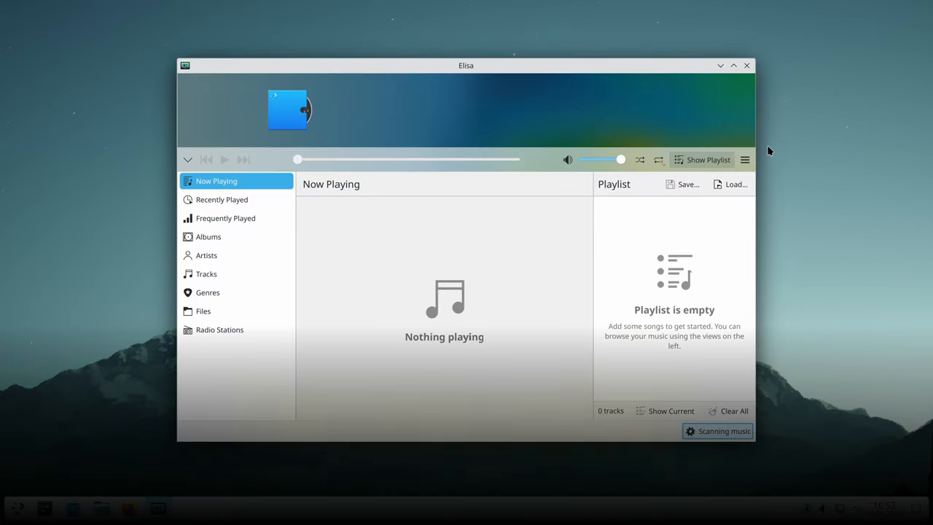
# Review and close Elisa's About dialog, then open Dolphin from the taskbar
pyautogui.click(745, 159)
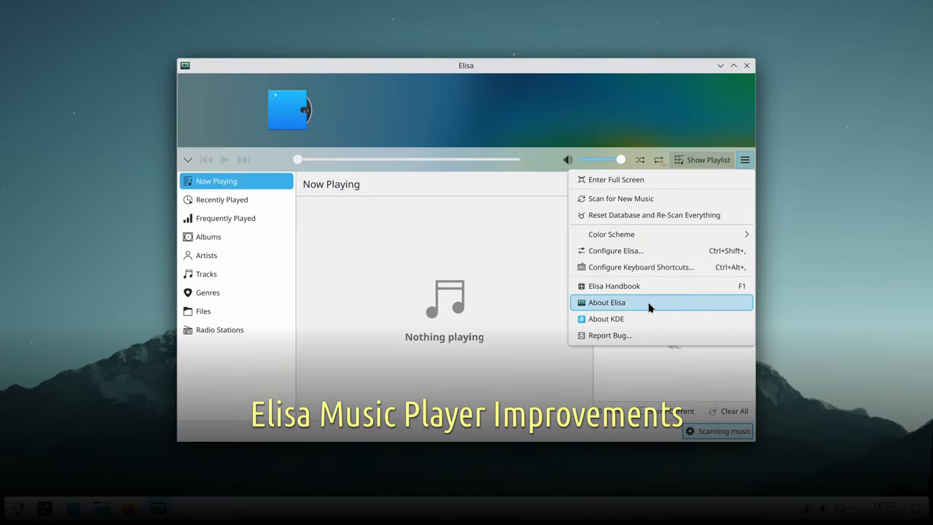
pyautogui.click(606, 302)
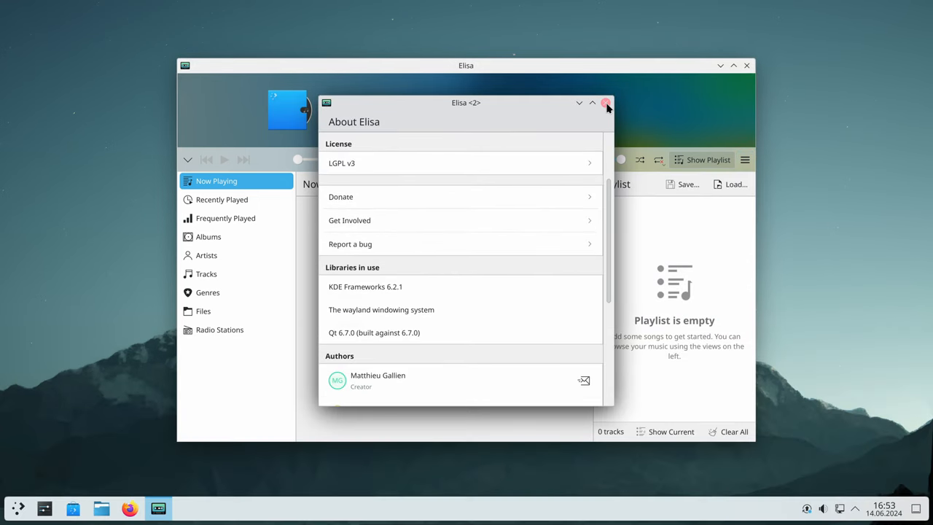
pyautogui.click(606, 102)
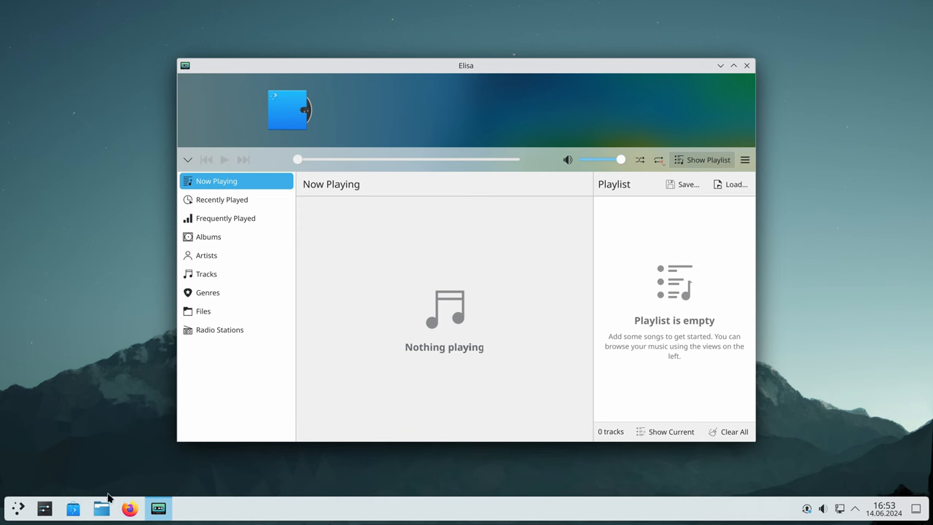
pyautogui.click(101, 508)
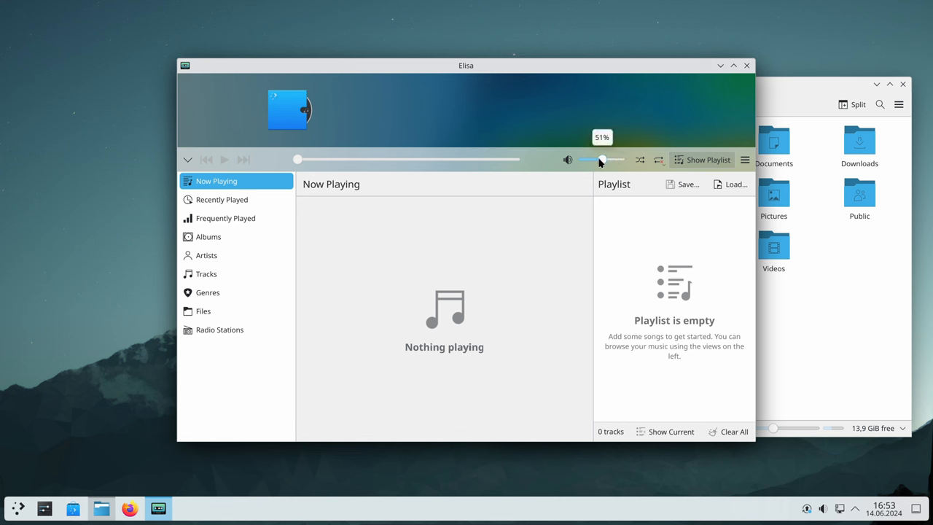
# Lower Elisa's volume to about half and browse the Albums, Tracks and Genres views
pyautogui.moveTo(601, 159); pyautogui.dragTo(620, 159)
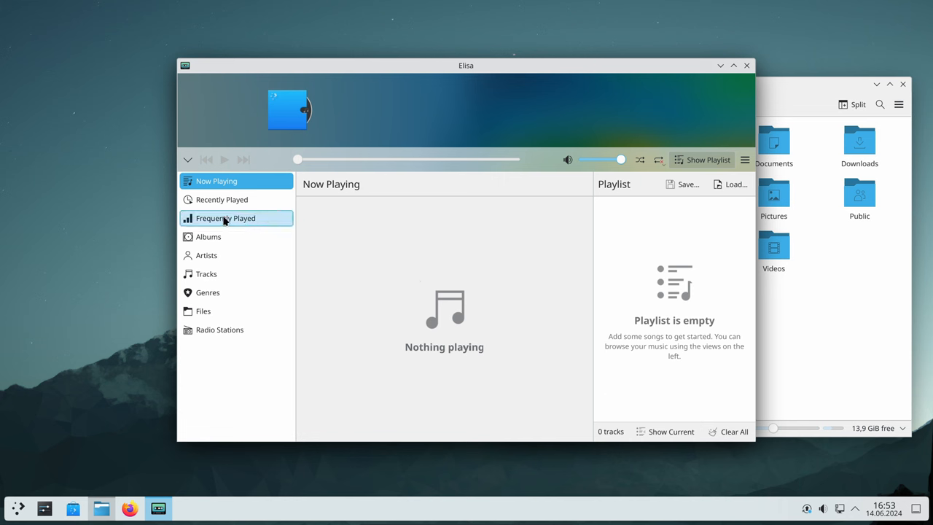
pyautogui.click(209, 237)
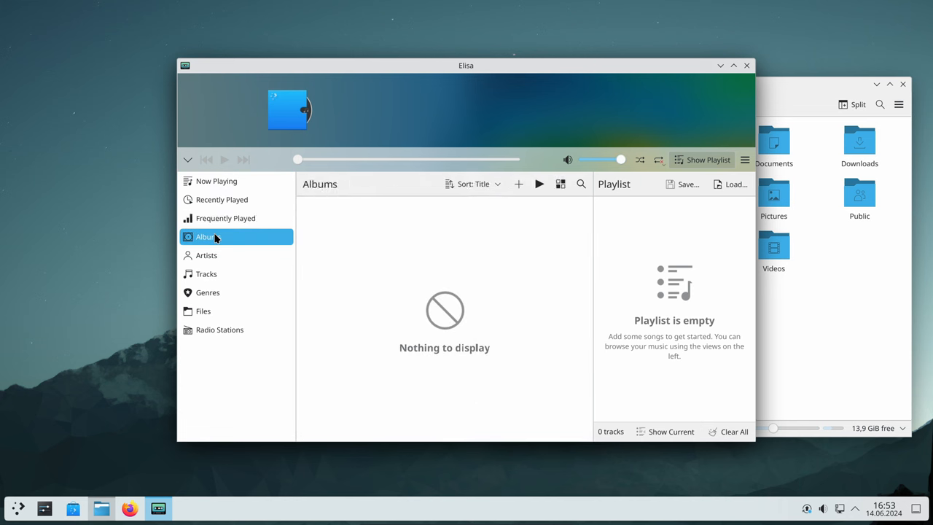
pyautogui.click(207, 274)
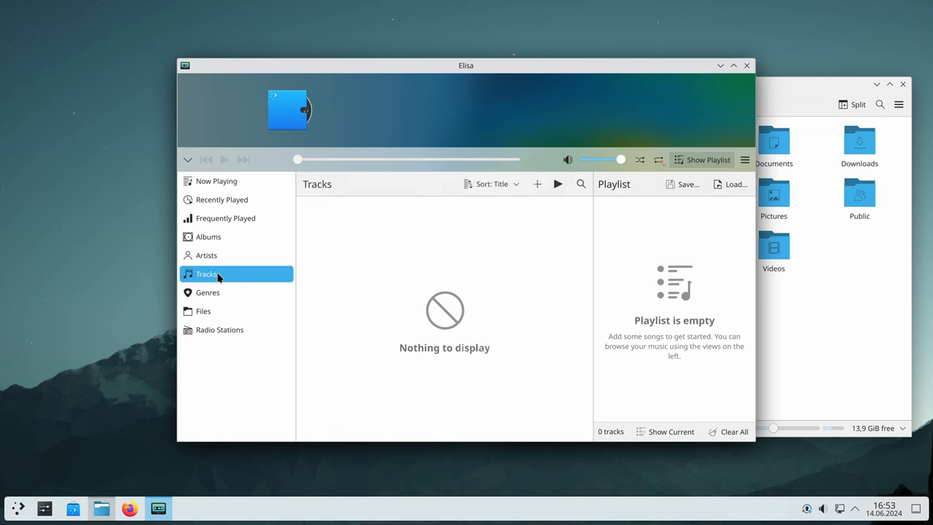
pyautogui.click(208, 292)
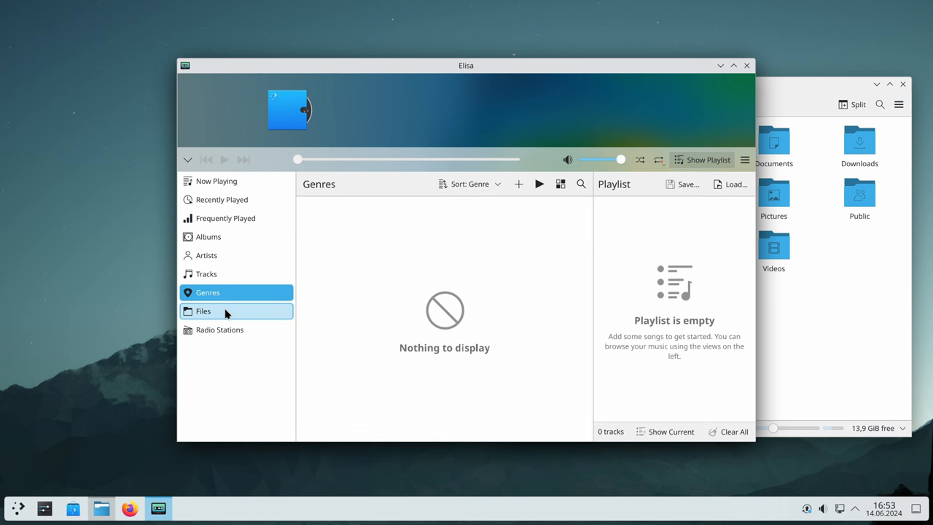
# Show the Radio Stations list and scroll down to the SomaFM stations
pyautogui.click(219, 330)
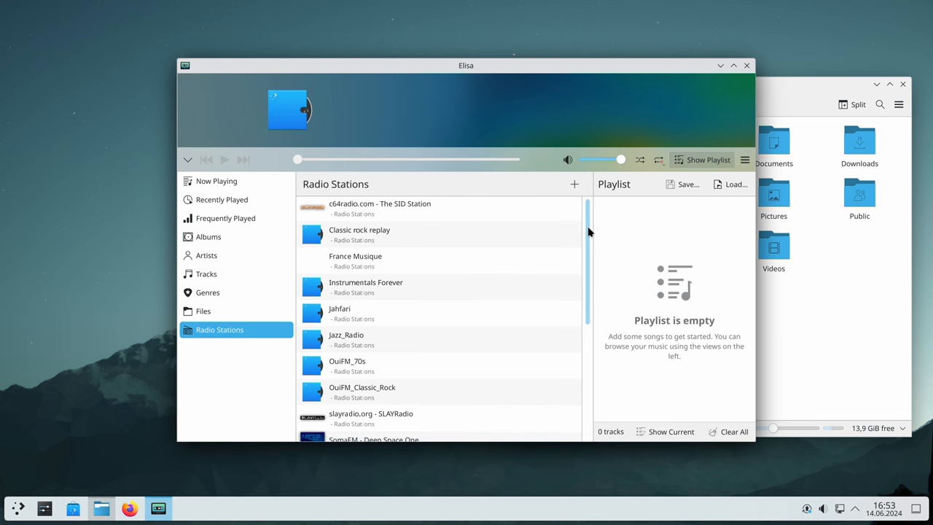
pyautogui.scroll(-3)
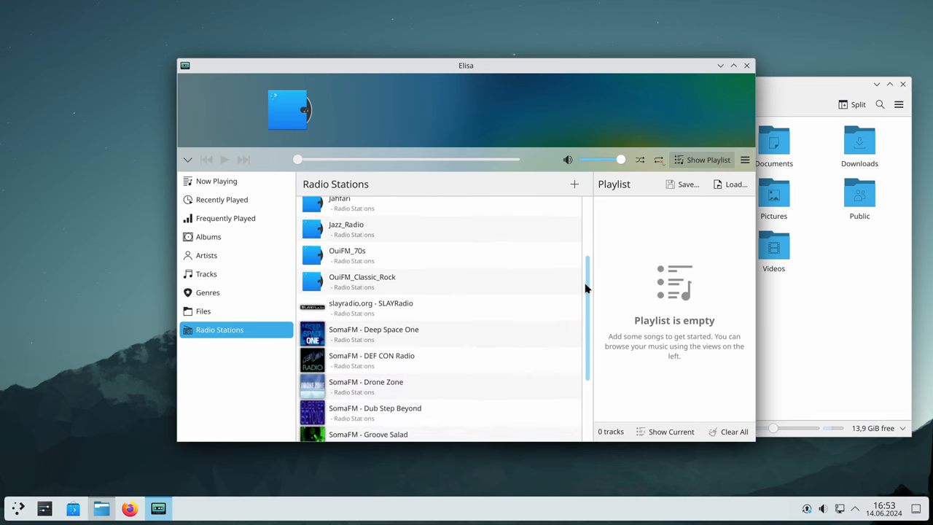
pyautogui.scroll(-3)
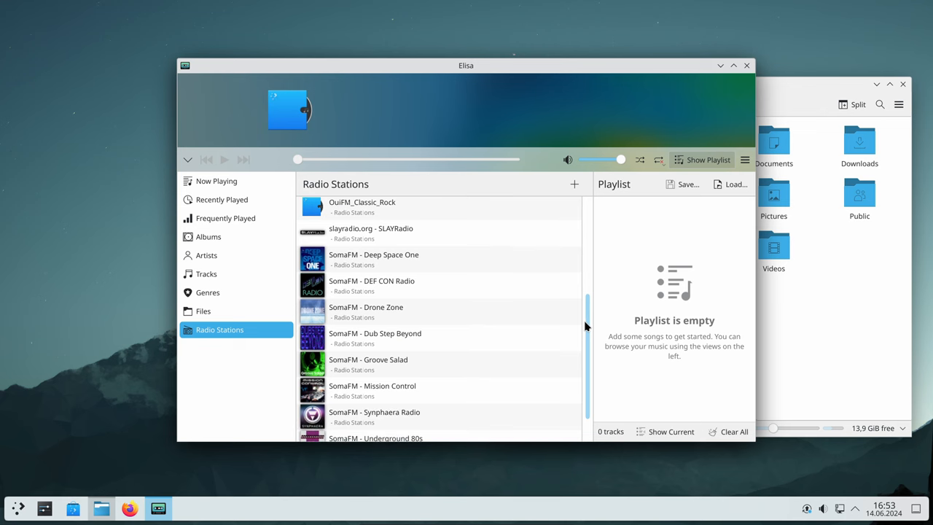
pyautogui.scroll(-3)
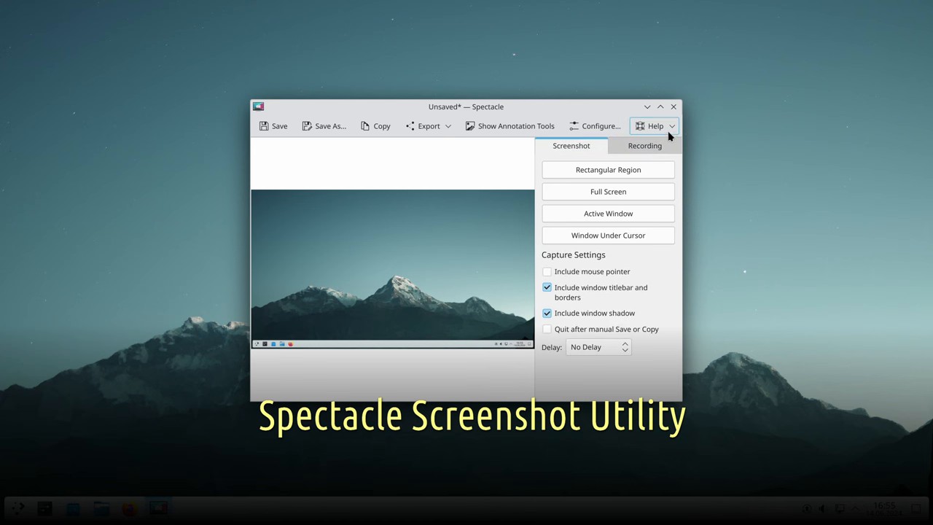
# Review Spectacle's About info, then view its launch options and Image Saving settings
pyautogui.click(651, 126)
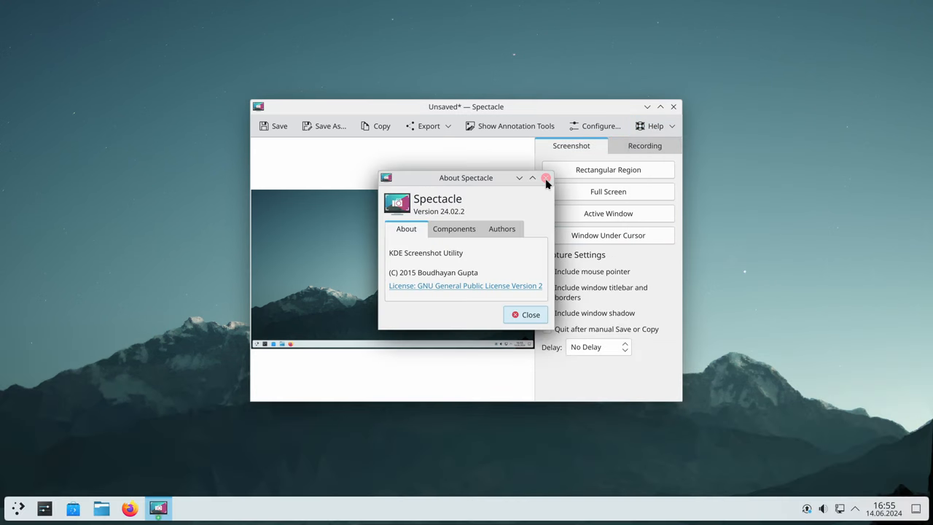
pyautogui.click(546, 177)
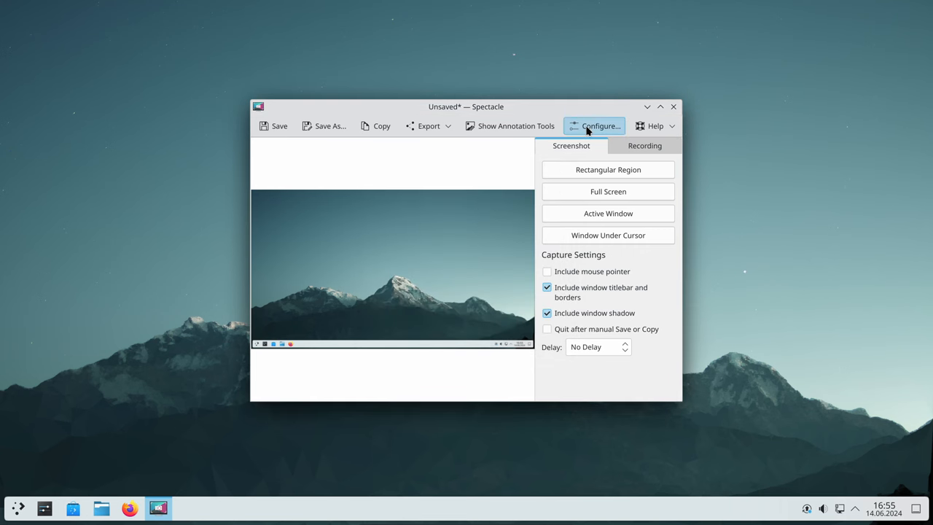
pyautogui.click(595, 126)
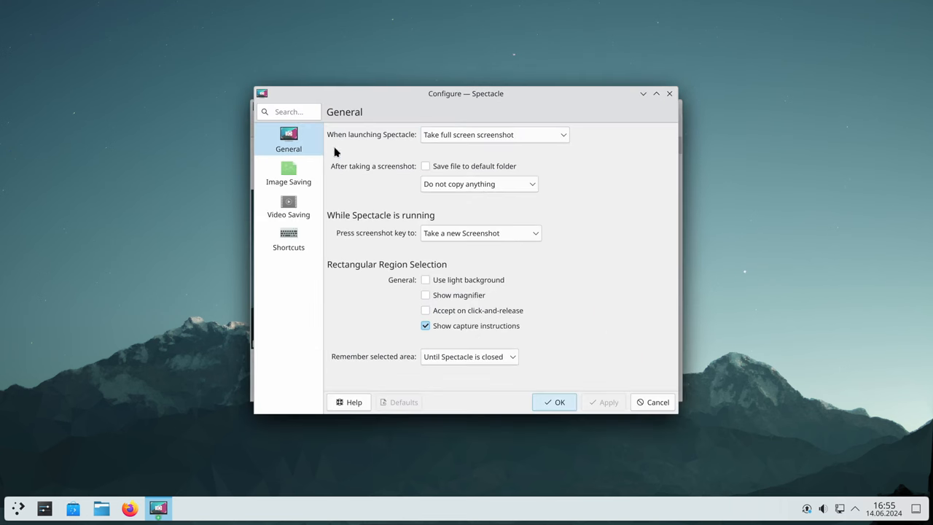
pyautogui.click(494, 135)
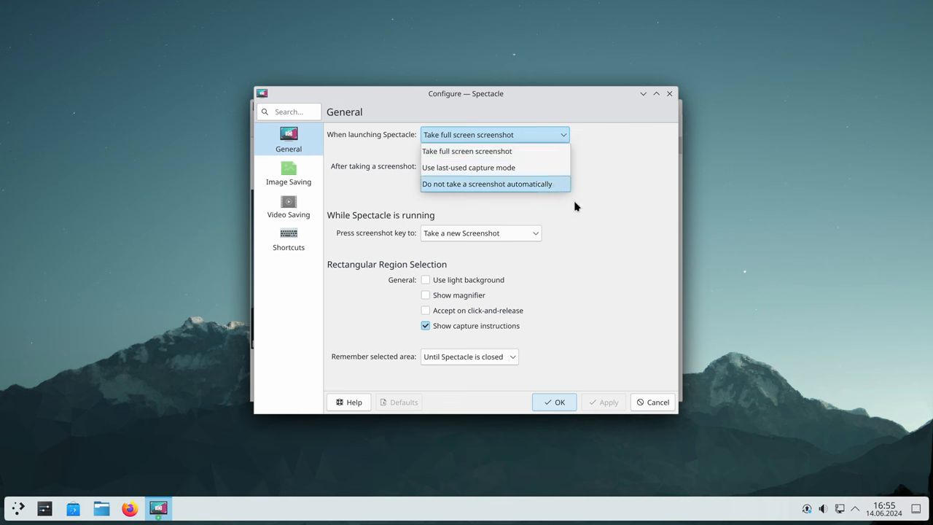
pyautogui.click(288, 173)
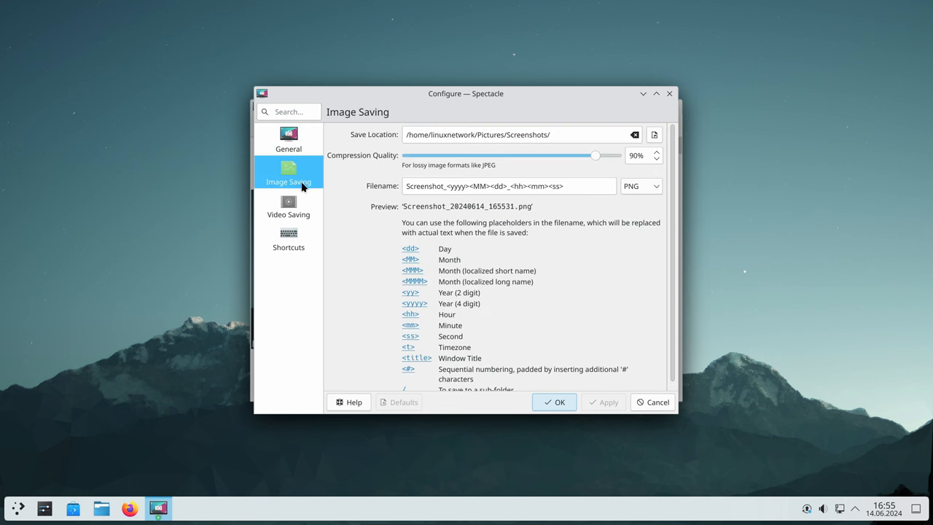
pyautogui.click(288, 207)
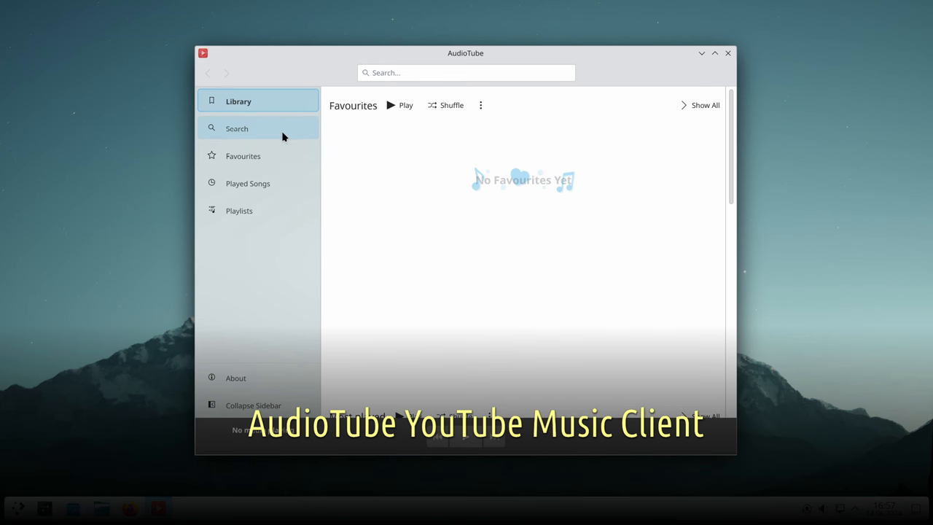
# Browse AudioTube's Favourites menu, Search, Favourites and Playlists pages, then open About
pyautogui.click(480, 105)
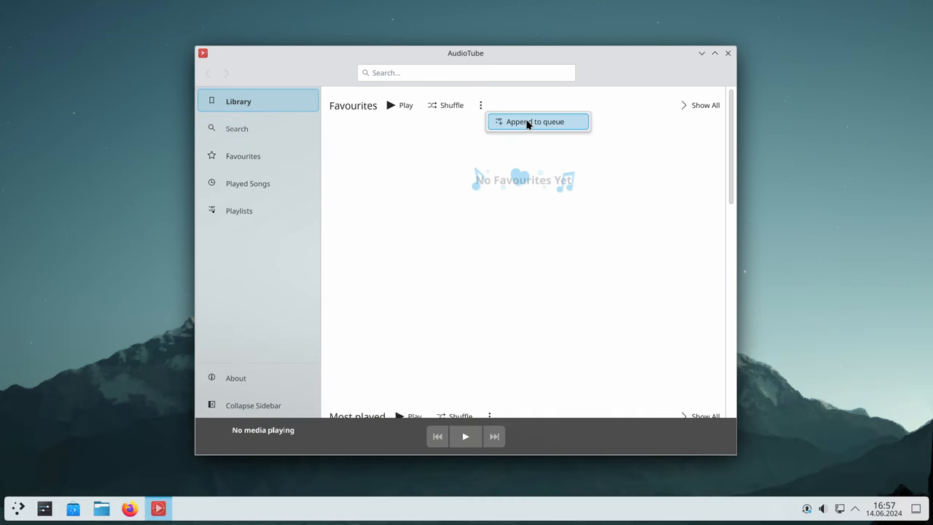
pyautogui.click(237, 129)
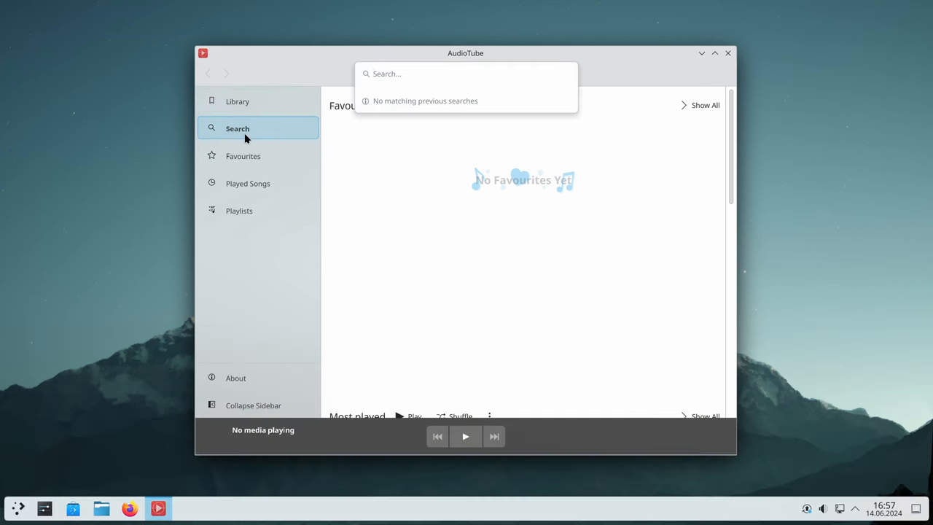
pyautogui.click(244, 156)
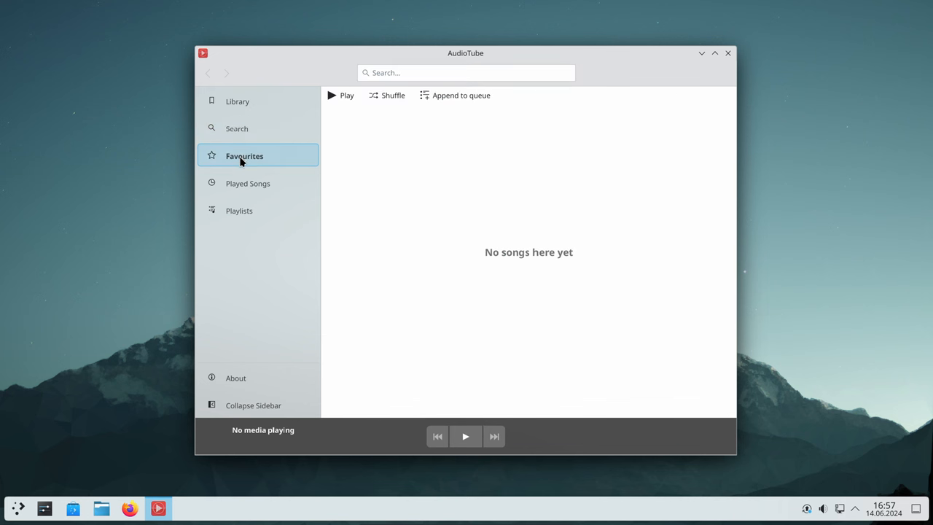
pyautogui.click(241, 210)
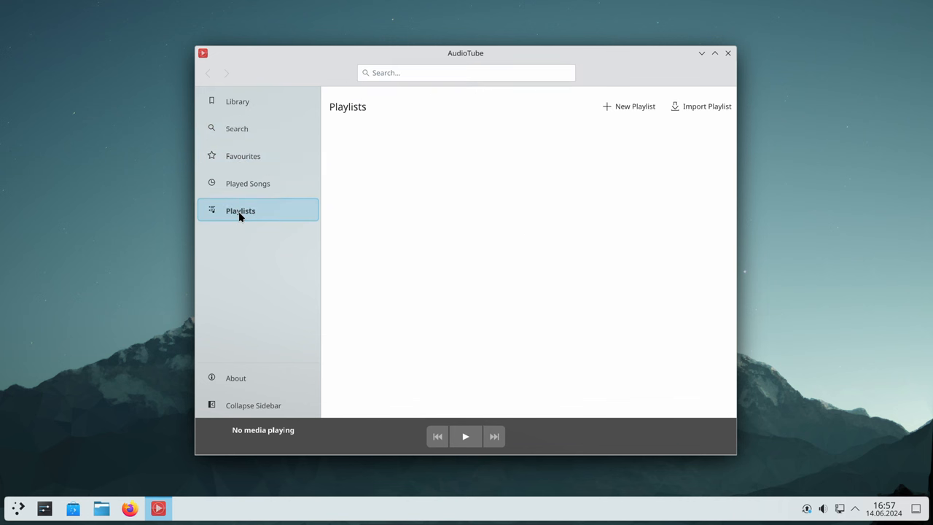
pyautogui.moveTo(236, 378)
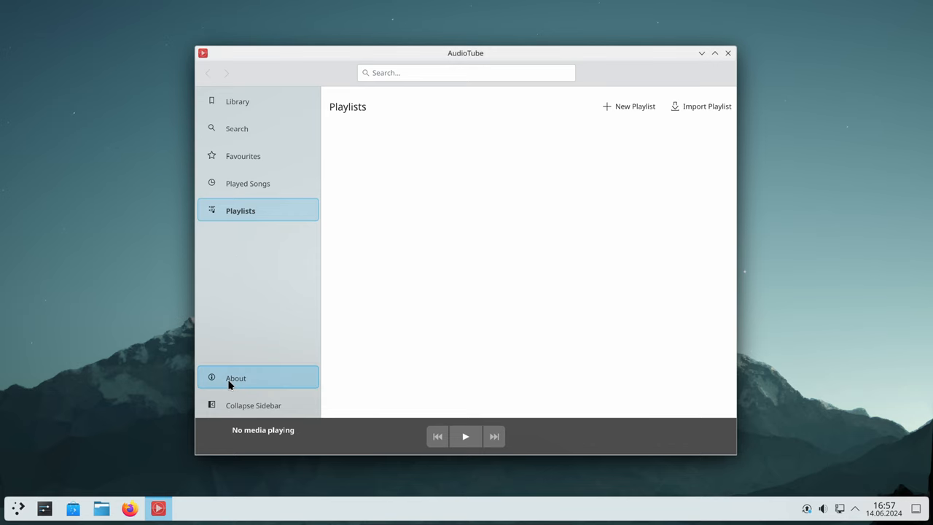
pyautogui.click(236, 378)
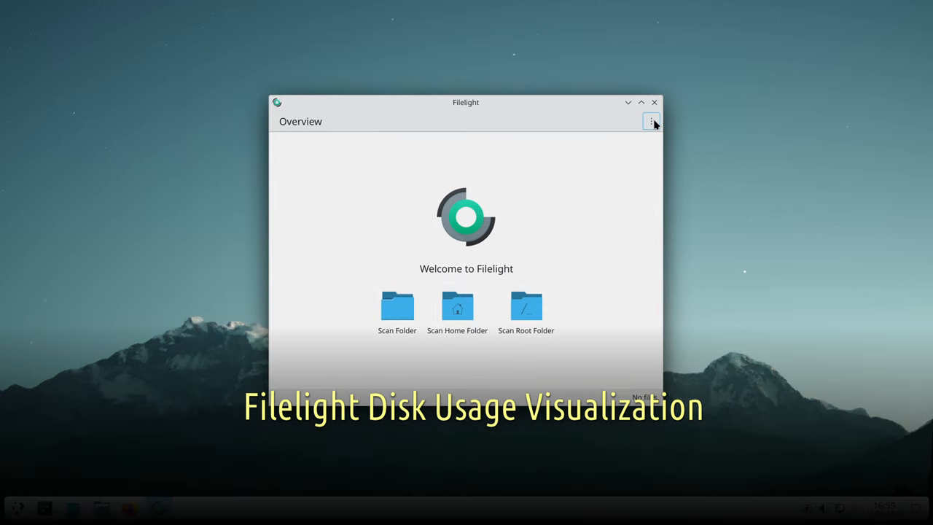
# Read Filelight's About credits, go back, and scan the home folder into an 84.8 MiB ring chart
pyautogui.click(651, 121)
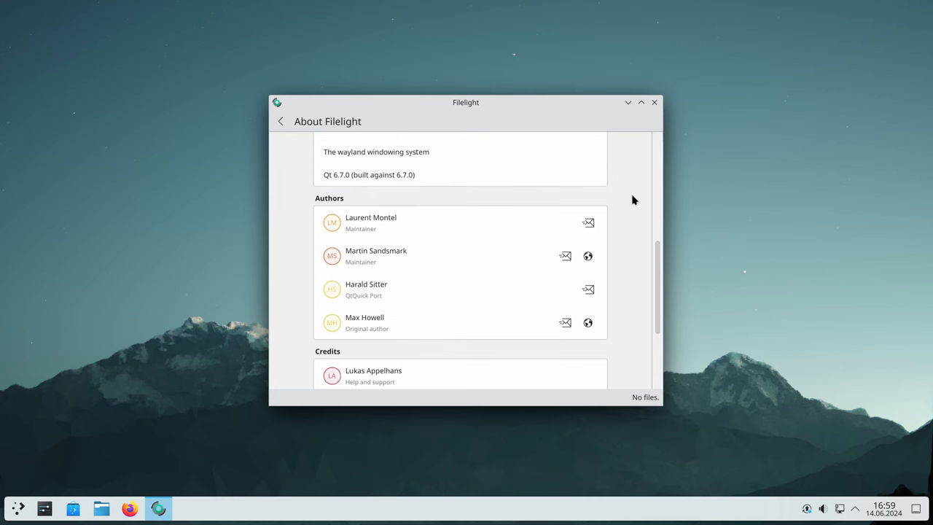
pyautogui.scroll(-3)
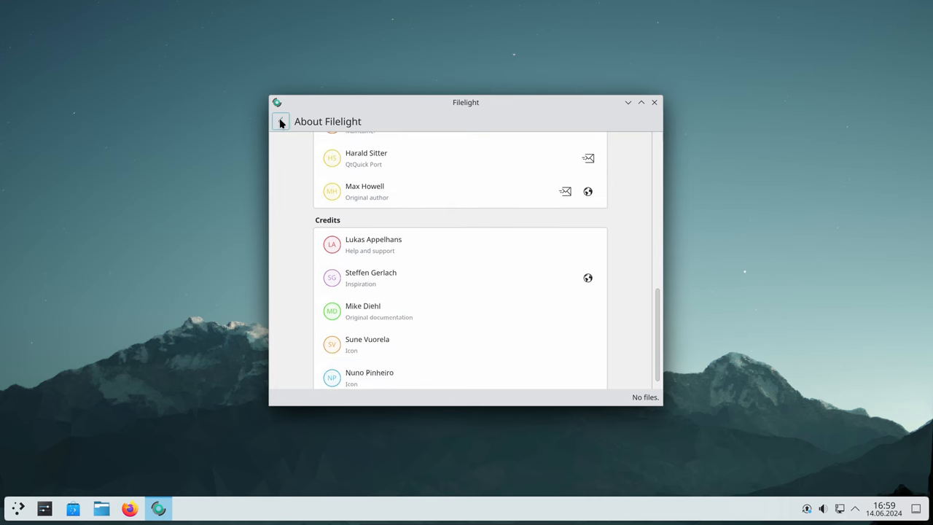
pyautogui.click(281, 121)
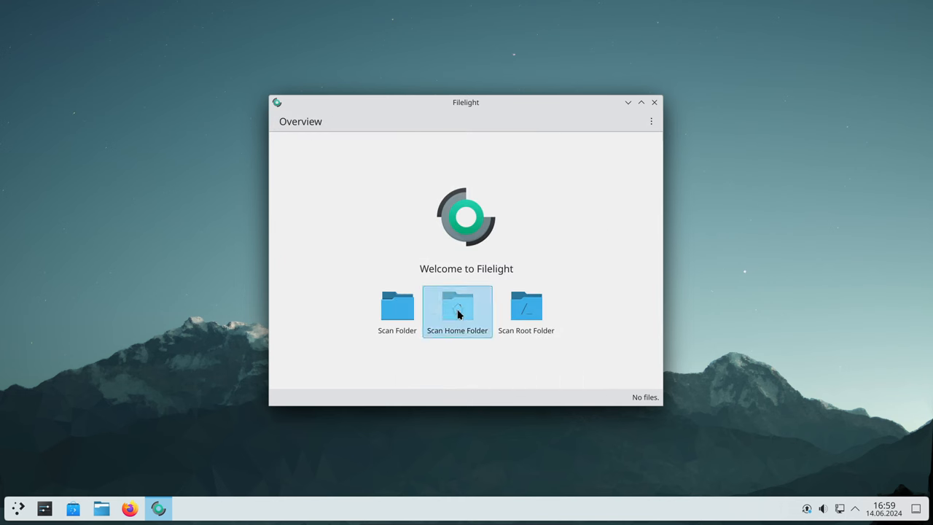
pyautogui.click(458, 306)
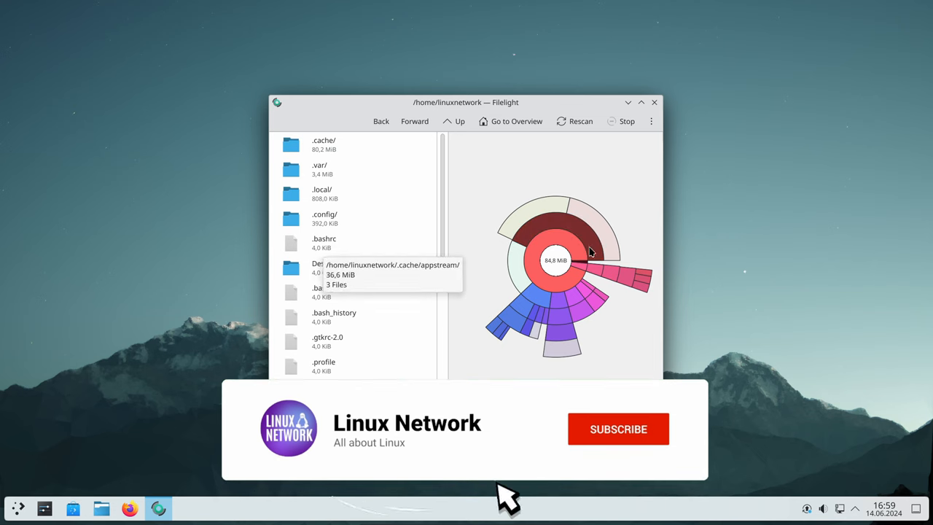
pyautogui.click(618, 429)
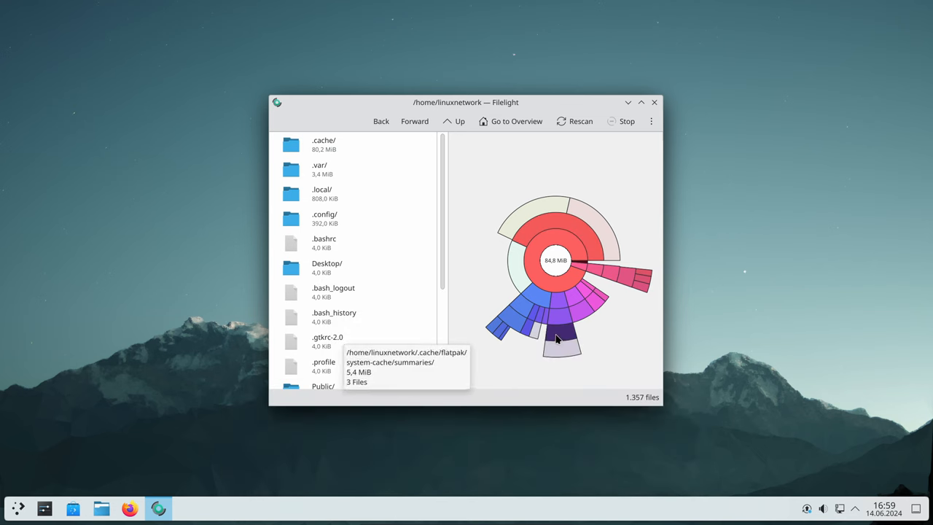
pyautogui.moveTo(369, 135)
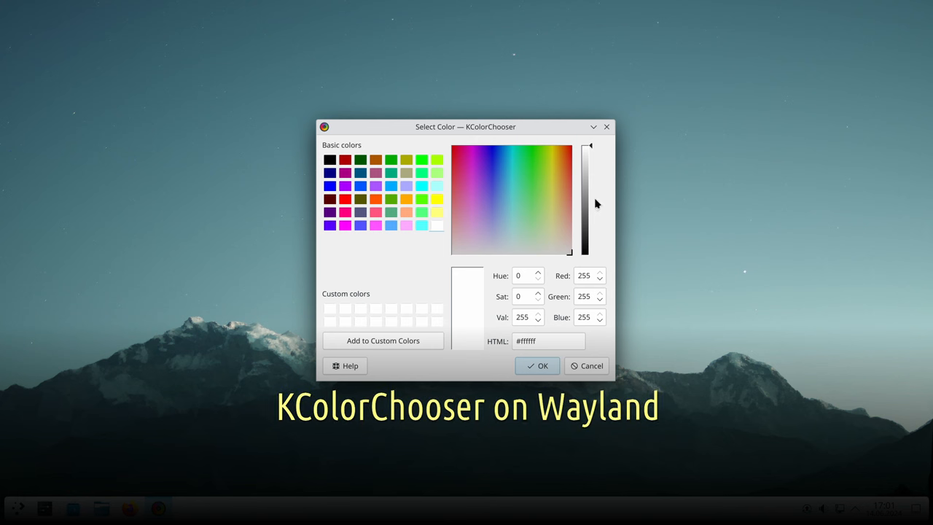
# Check KColorChooser's About and Components tabs, then pick orange #ff5500 from Basic colors
pyautogui.click(346, 365)
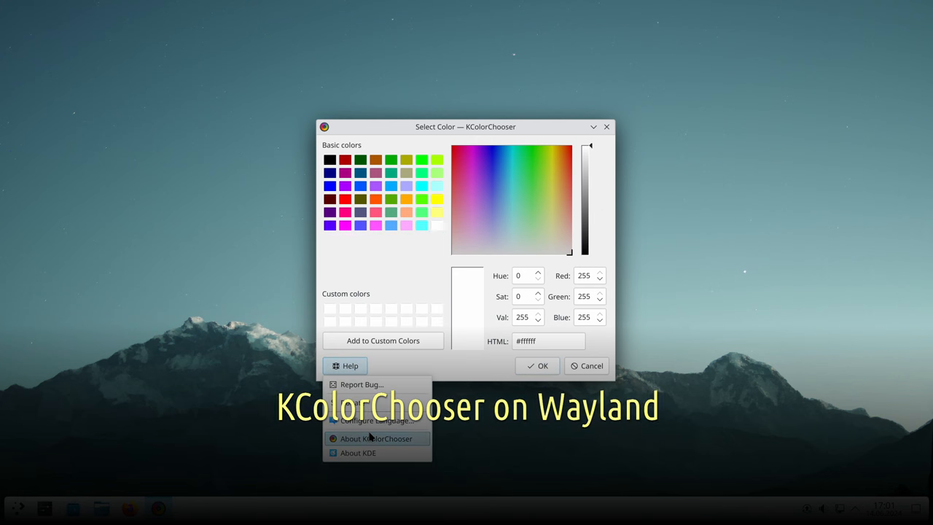
pyautogui.click(376, 438)
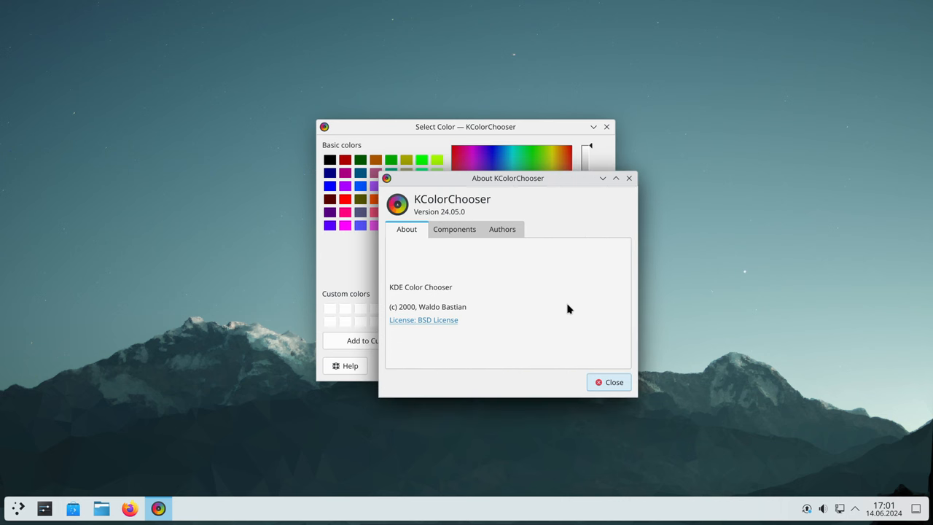
pyautogui.click(455, 229)
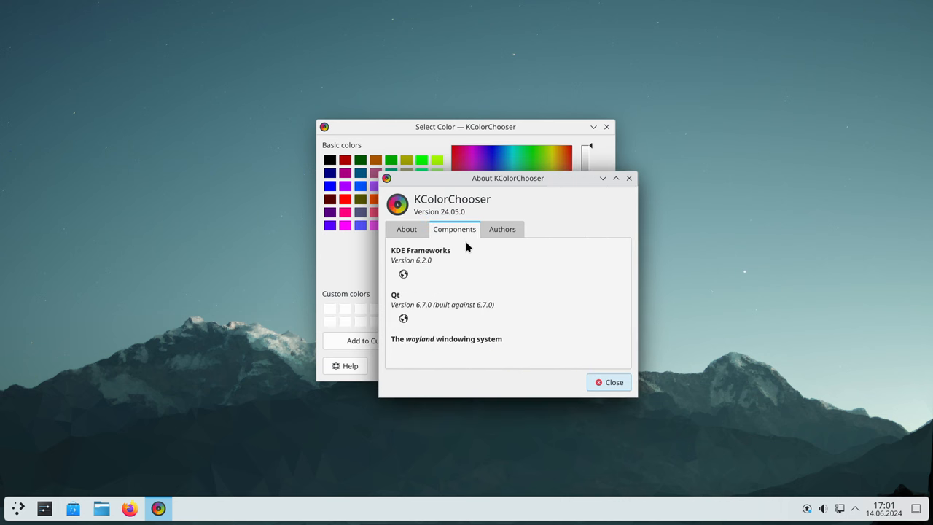
pyautogui.click(609, 382)
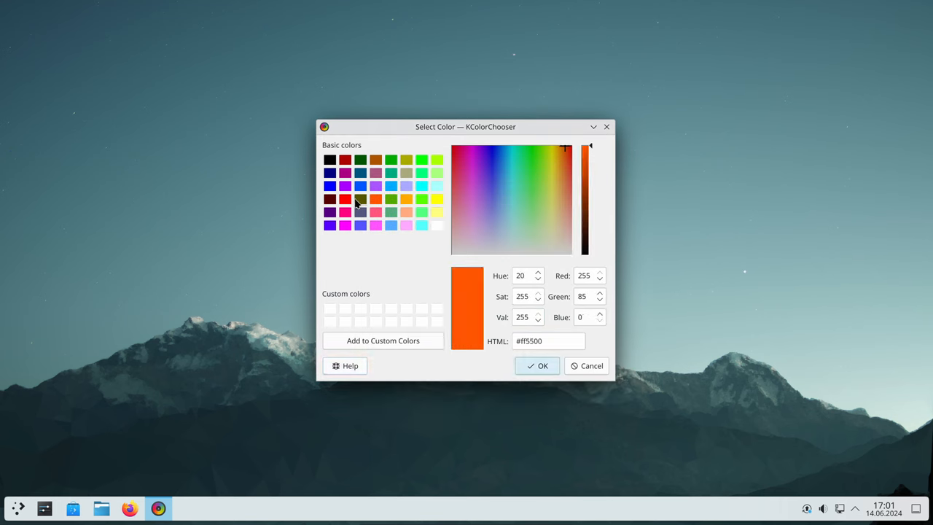
pyautogui.click(360, 159)
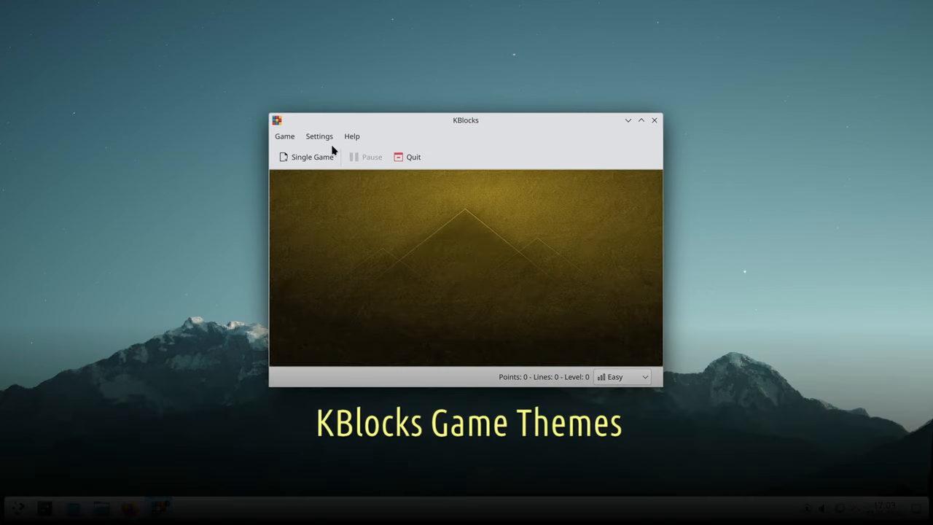
# View the KBlocks 24.05.0 About and Components tabs, then close the dialog
pyautogui.click(351, 136)
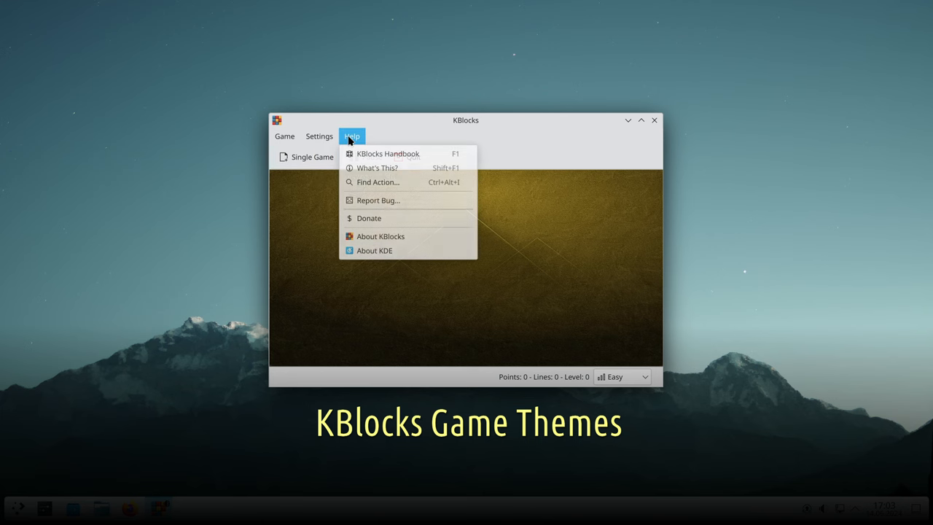
pyautogui.click(380, 235)
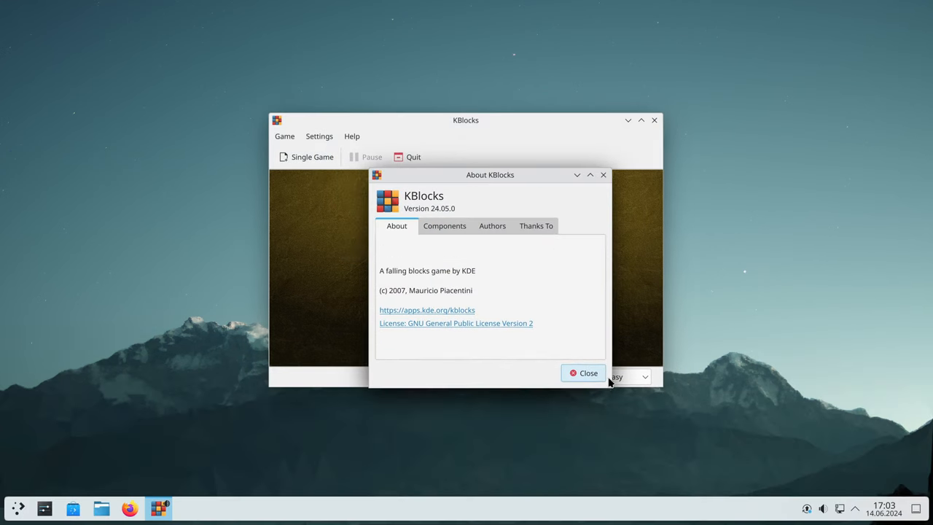
pyautogui.click(444, 225)
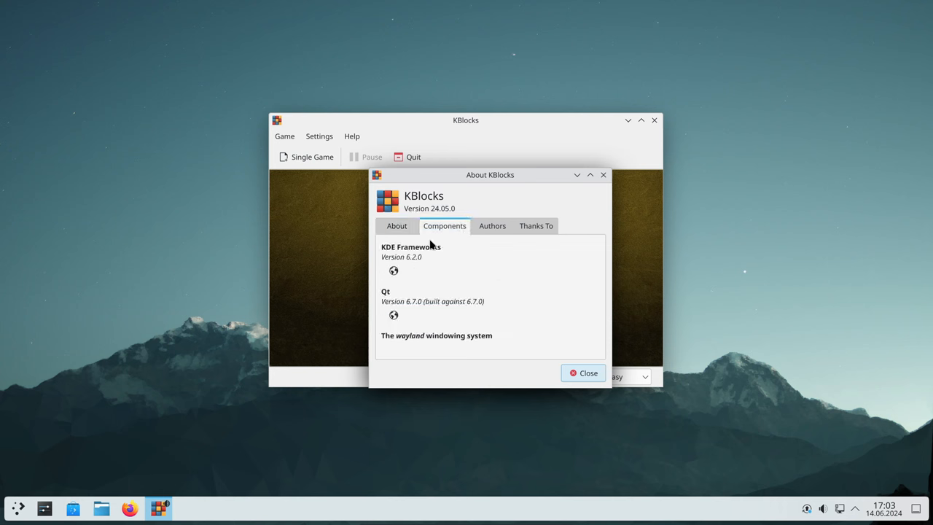
pyautogui.click(397, 225)
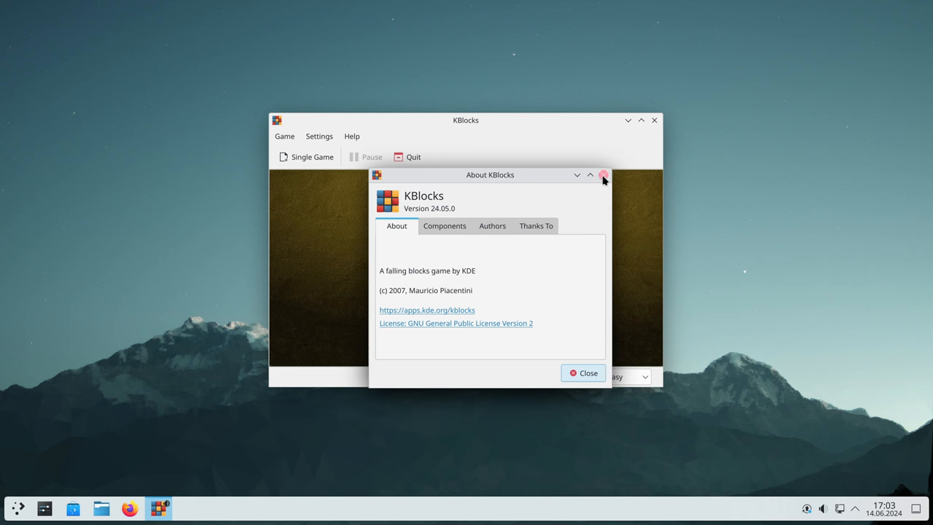
pyautogui.click(319, 136)
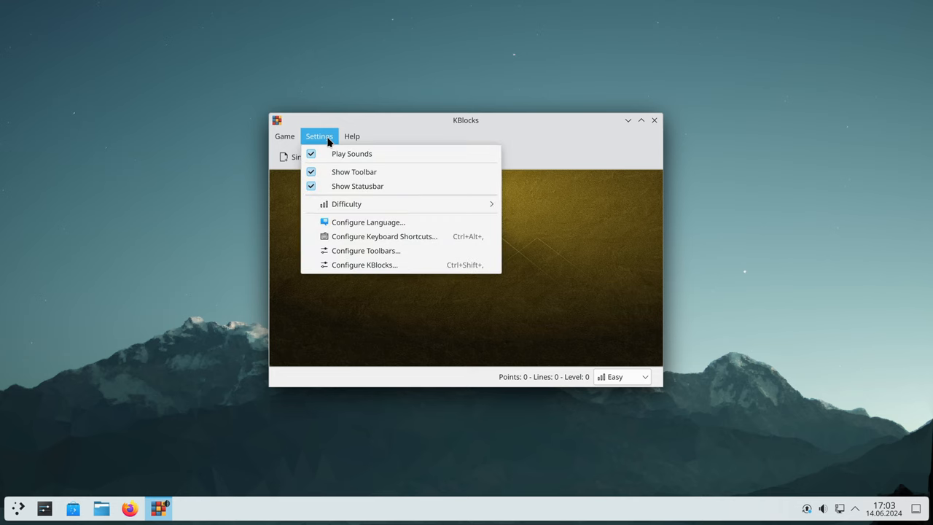
pyautogui.moveTo(347, 203)
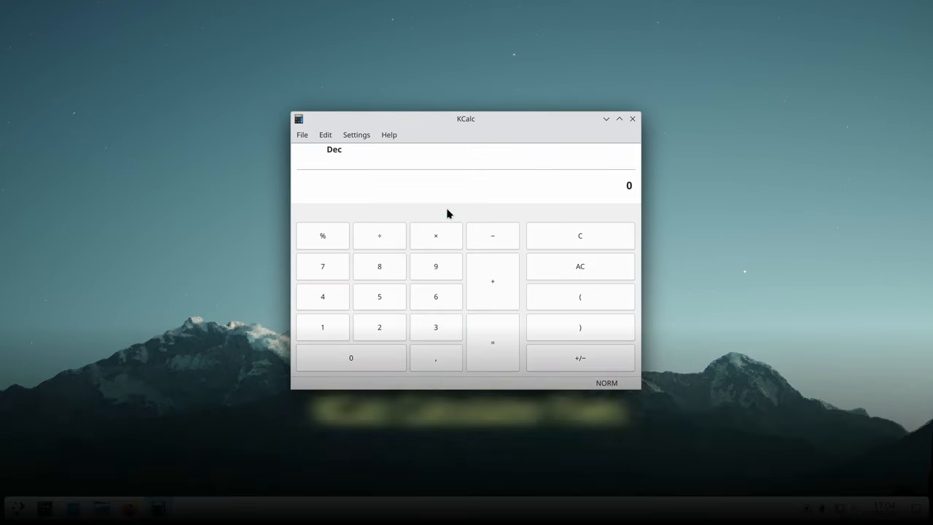
pyautogui.click(389, 135)
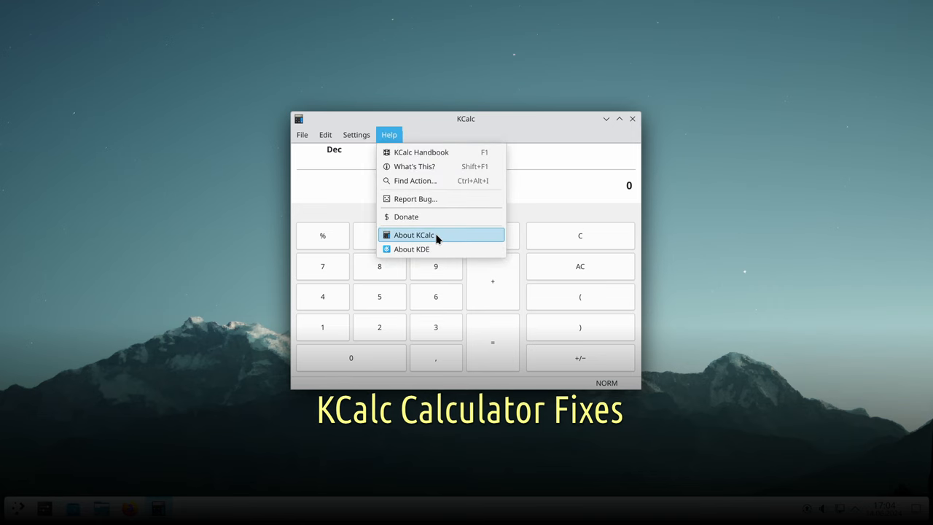
pyautogui.click(414, 235)
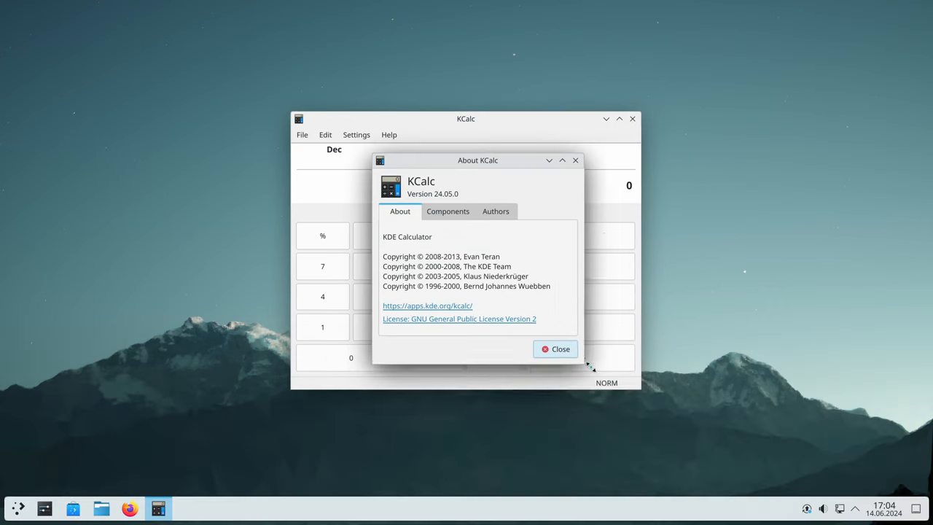
pyautogui.click(448, 212)
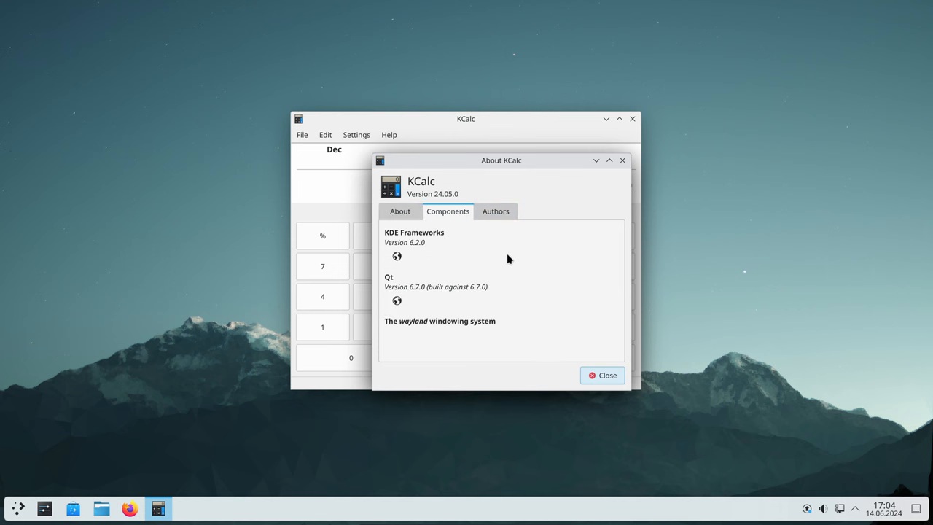
pyautogui.click(400, 212)
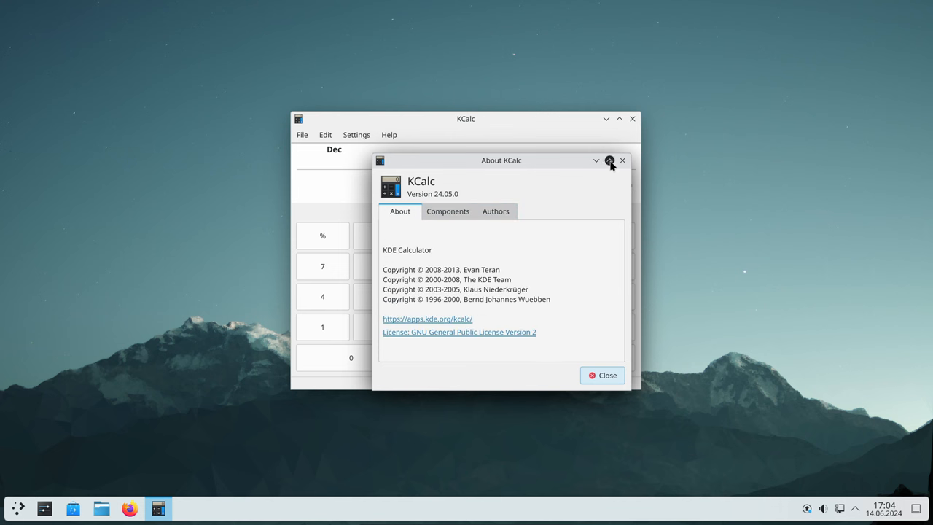
pyautogui.click(607, 375)
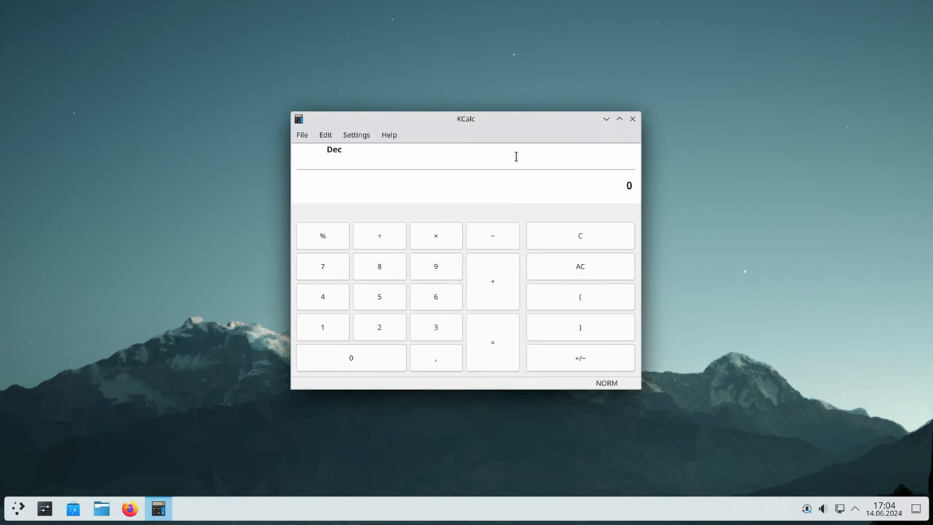
pyautogui.click(302, 134)
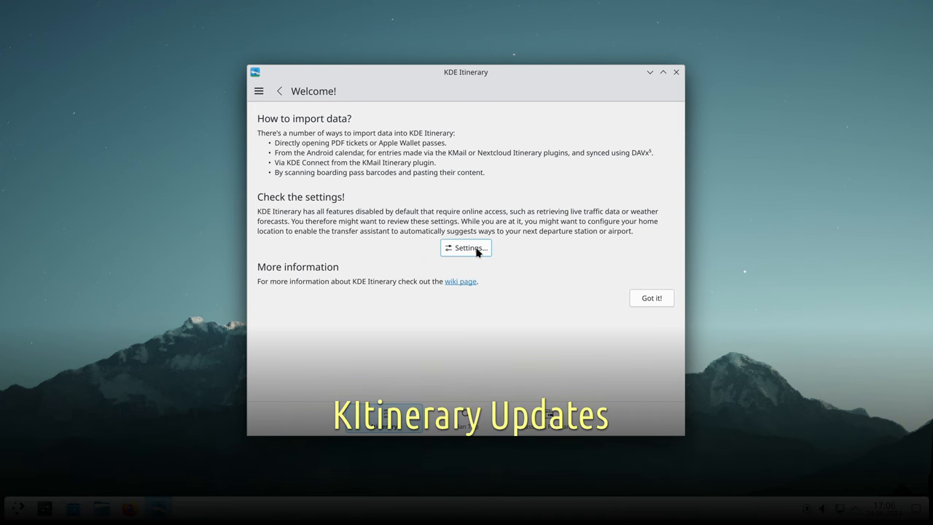
# View KDE Itinerary's 24.05.1 version details in the About window, then close it
pyautogui.click(259, 90)
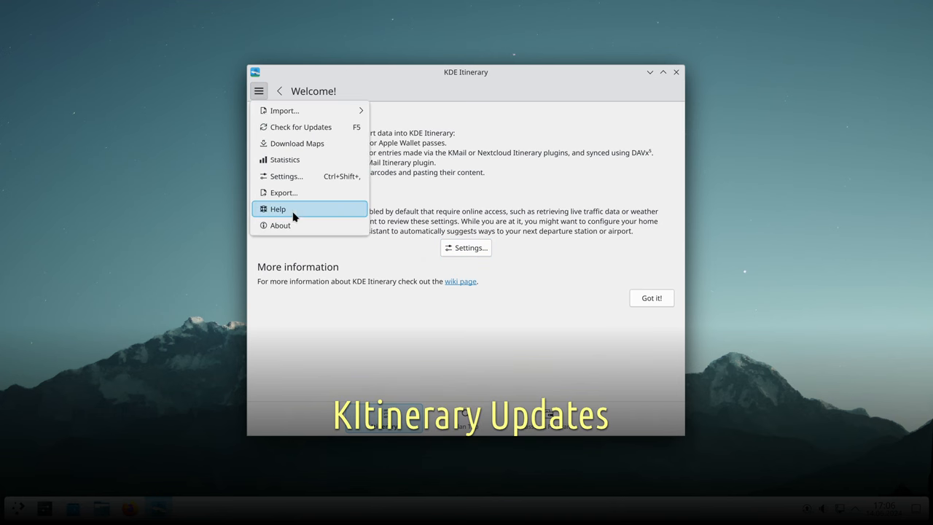
pyautogui.click(280, 225)
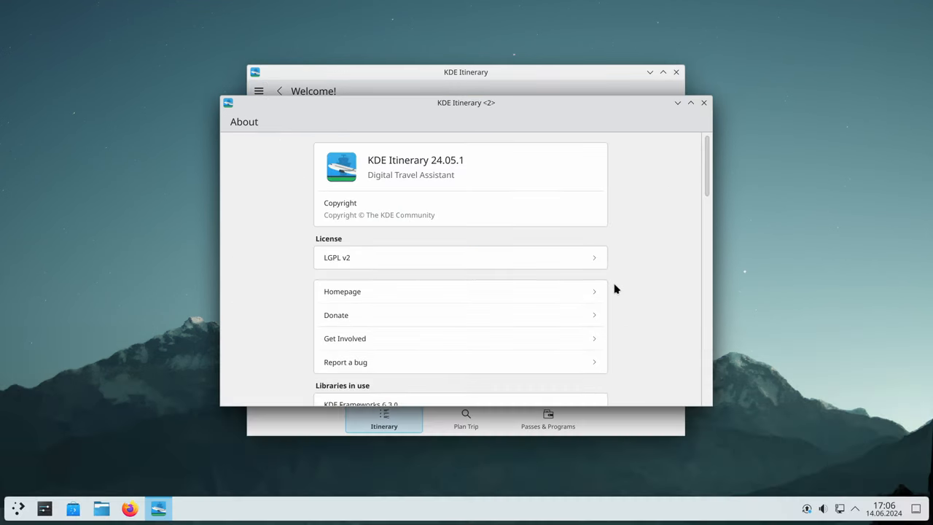
pyautogui.scroll(-3)
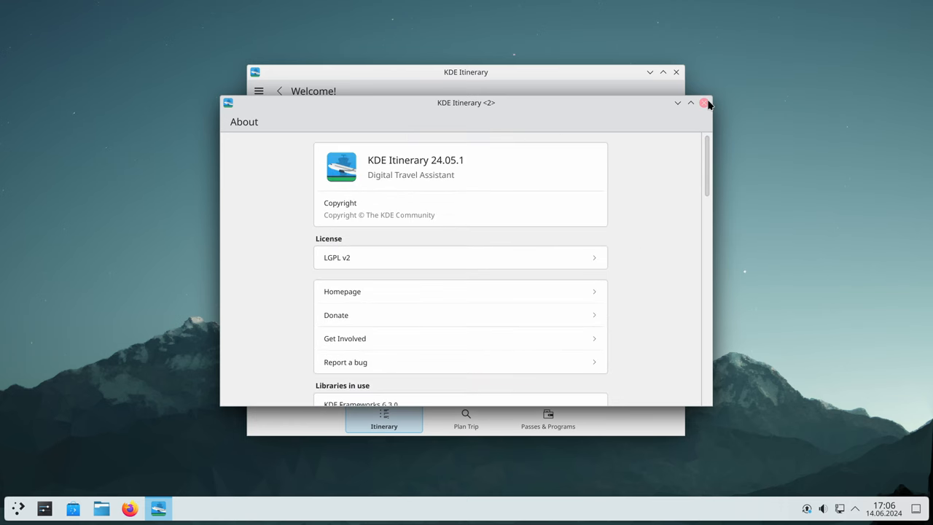
pyautogui.click(704, 102)
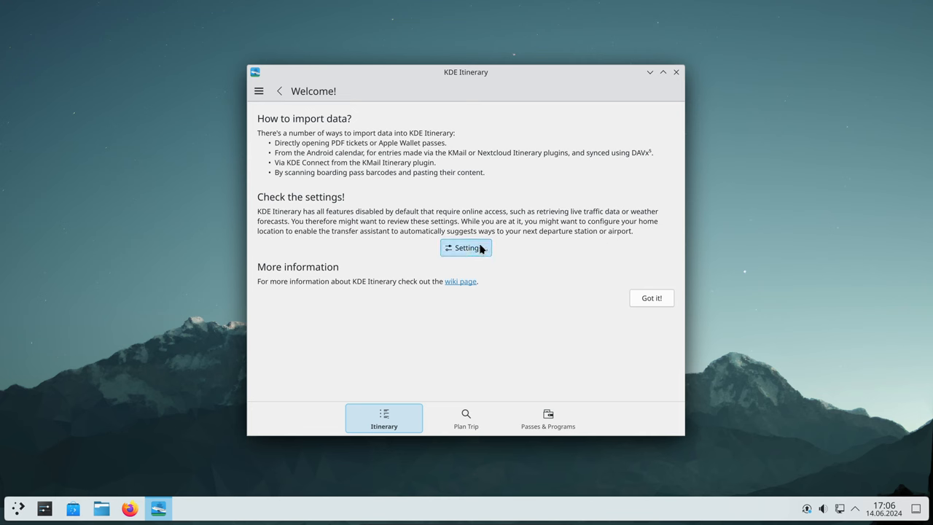
# Open KDE Itinerary's settings and scroll through the online-service options
pyautogui.click(466, 248)
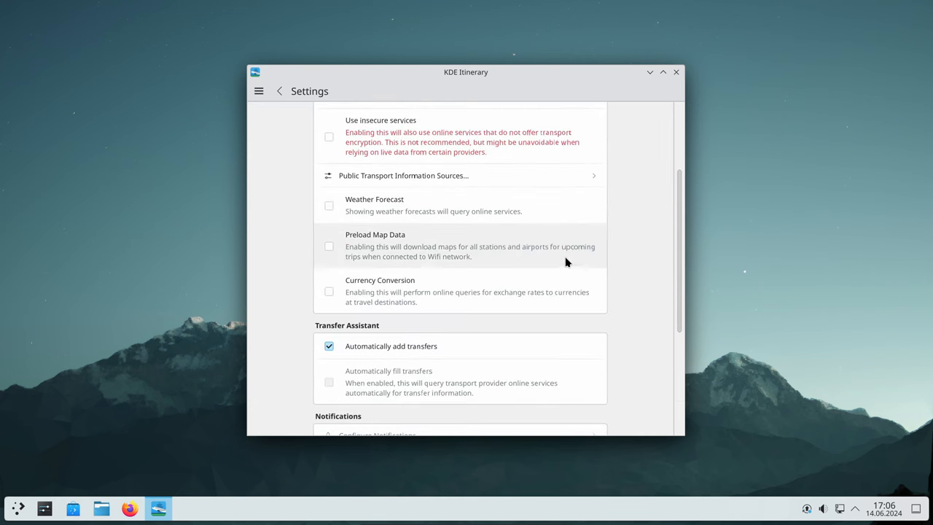
pyautogui.scroll(-3)
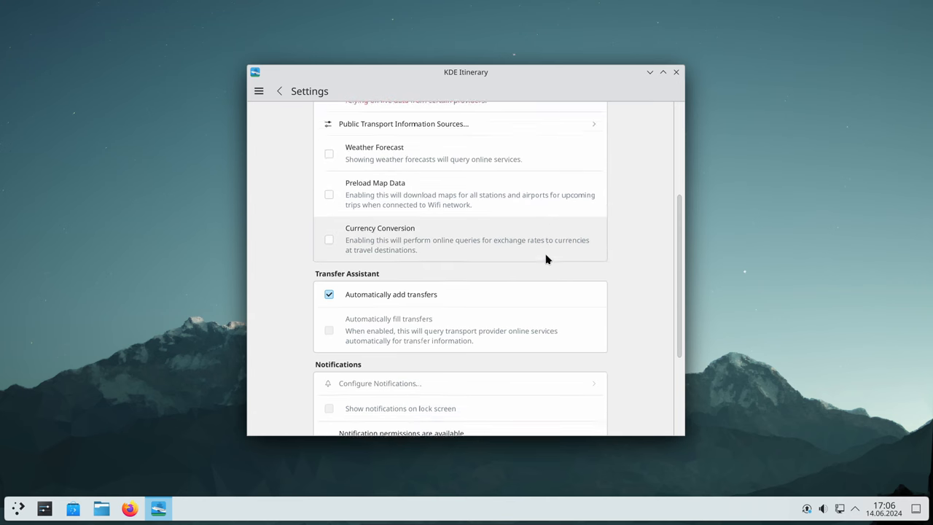
pyautogui.scroll(-3)
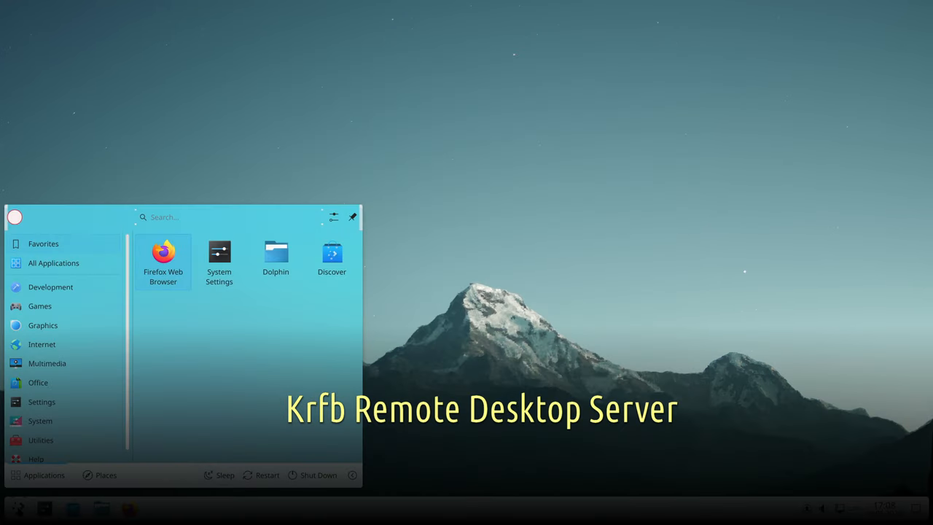
# Launch Krfb from a 'krf' launcher search and browse its Help and Settings menus
pyautogui.write('krf')
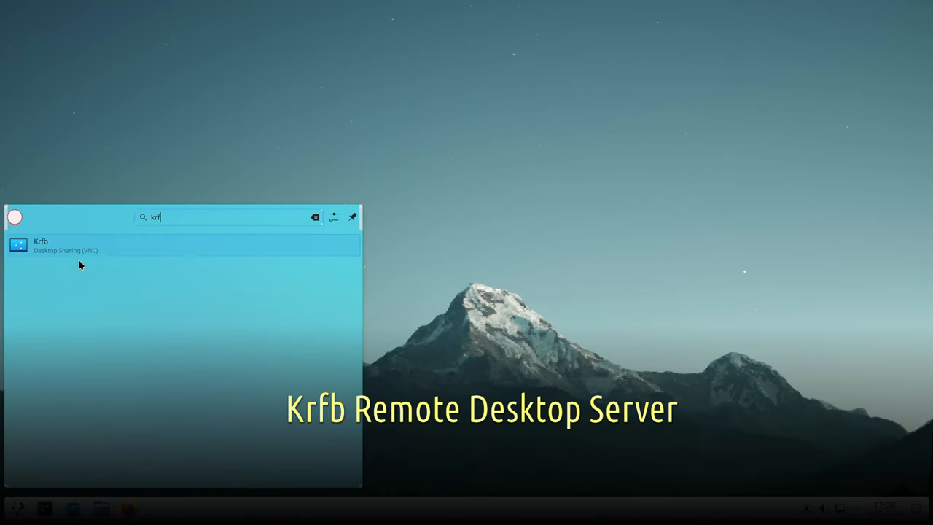
pyautogui.click(41, 245)
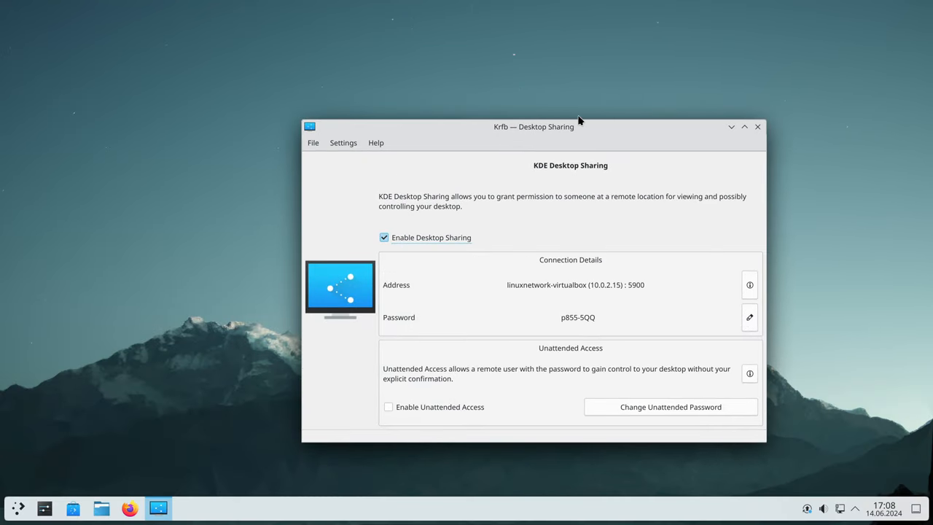
pyautogui.click(335, 88)
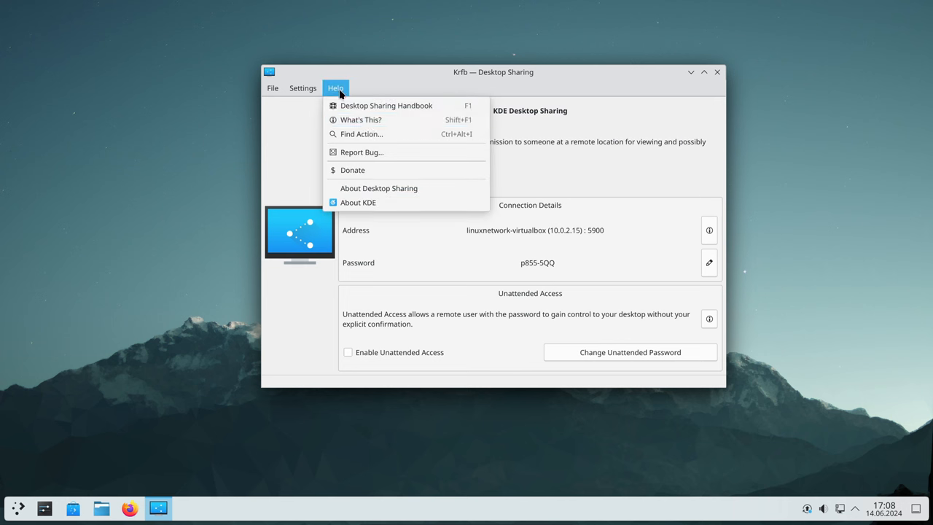
pyautogui.moveTo(407, 170)
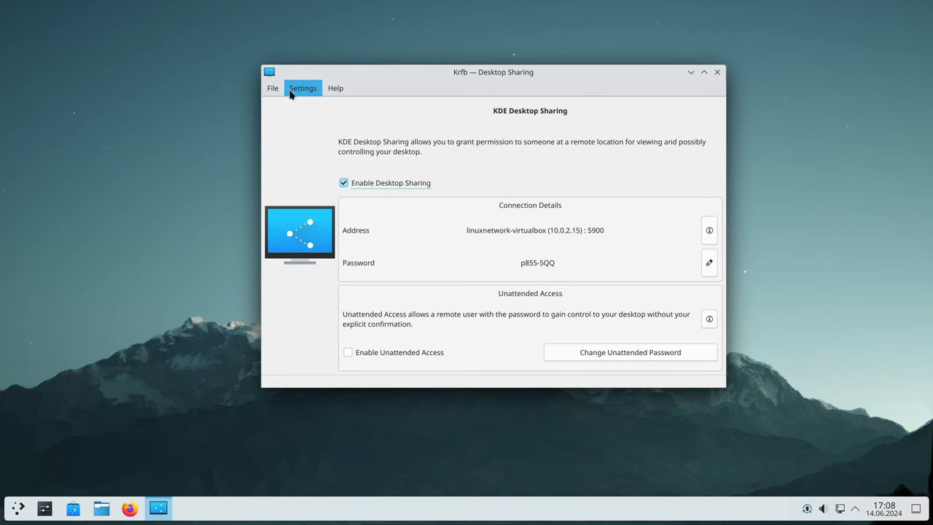
pyautogui.click(302, 87)
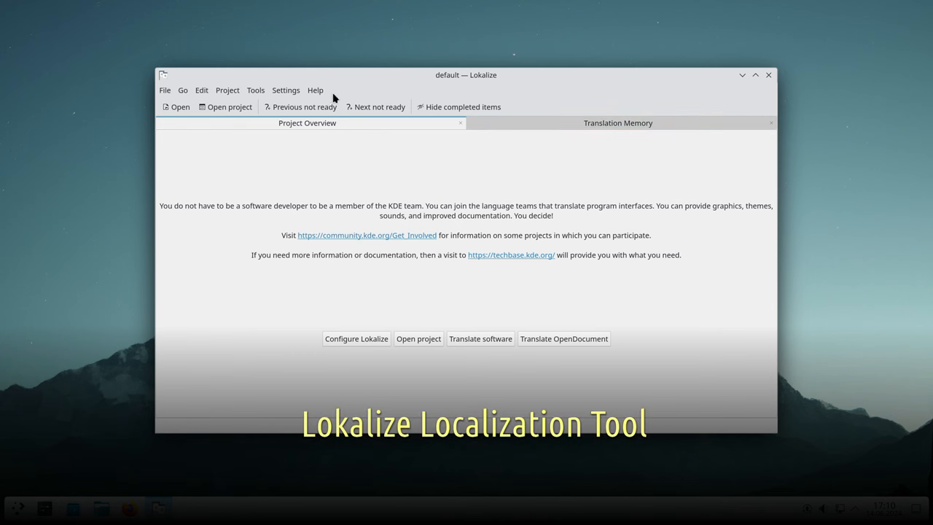
# View and close Lokalize's About details, then choose Settings > Configure Language
pyautogui.click(315, 90)
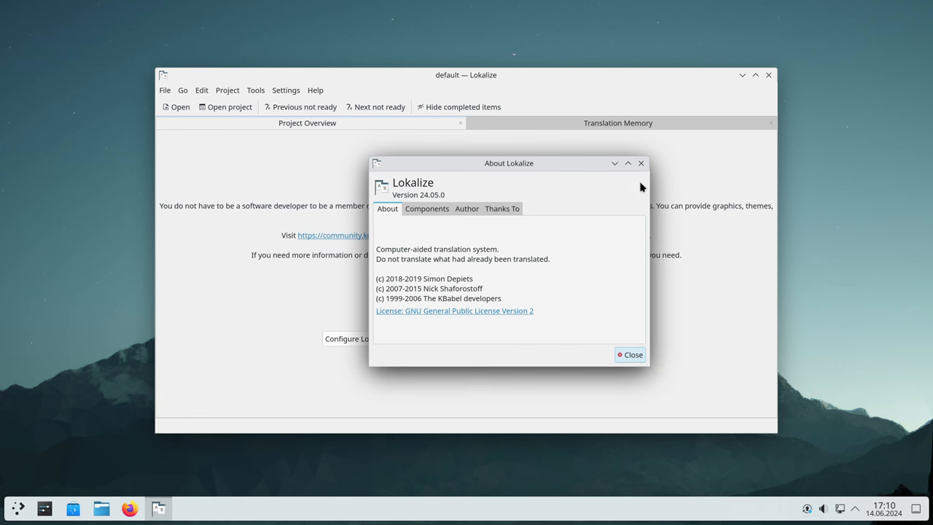
pyautogui.click(629, 355)
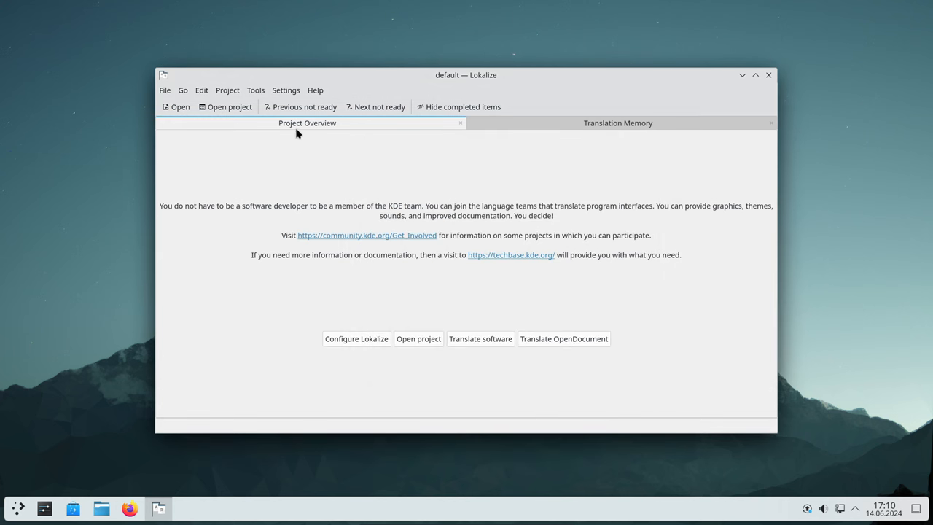
pyautogui.click(286, 89)
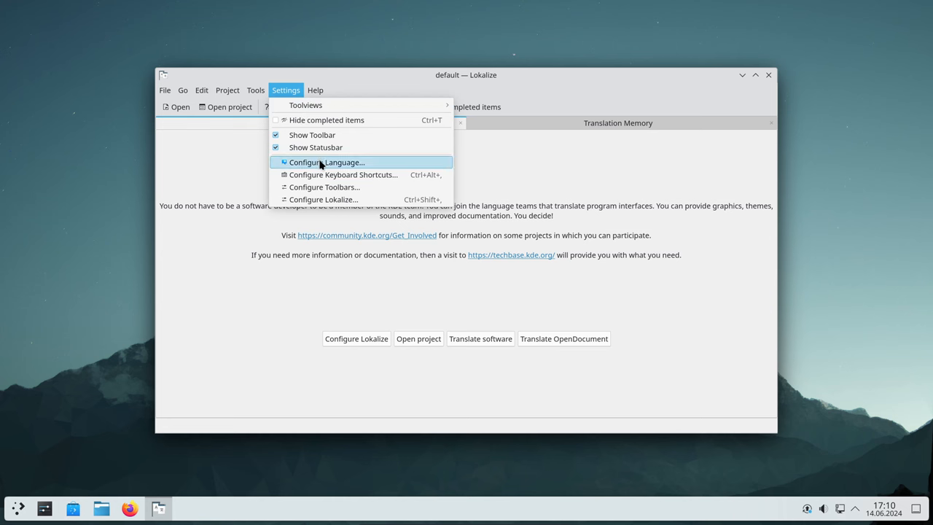
pyautogui.click(159, 508)
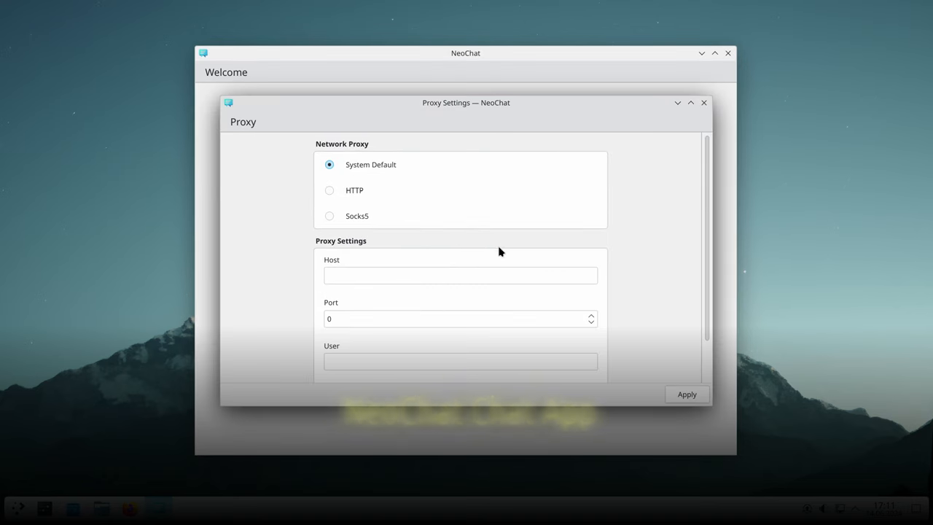
# Change NeoChat's proxy type from System Default to Socks5 in Proxy Settings
pyautogui.scroll(-3)
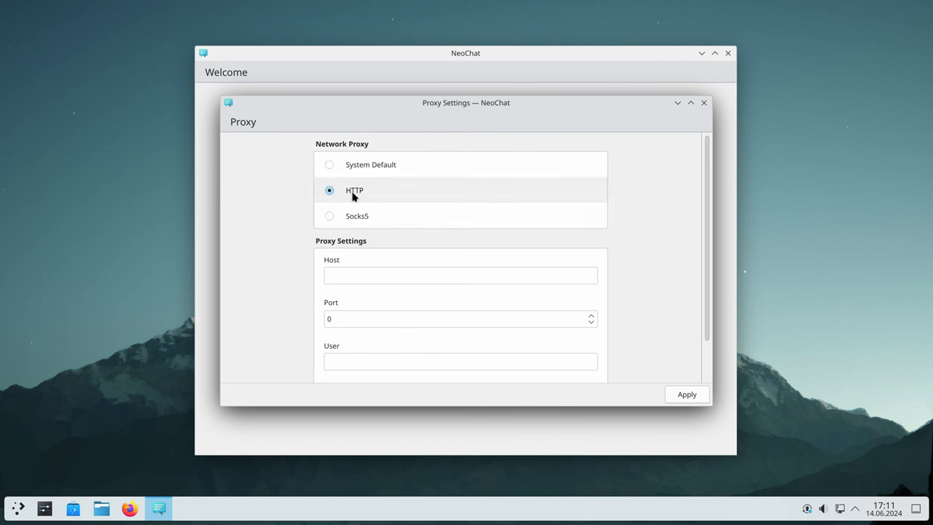
pyautogui.click(329, 216)
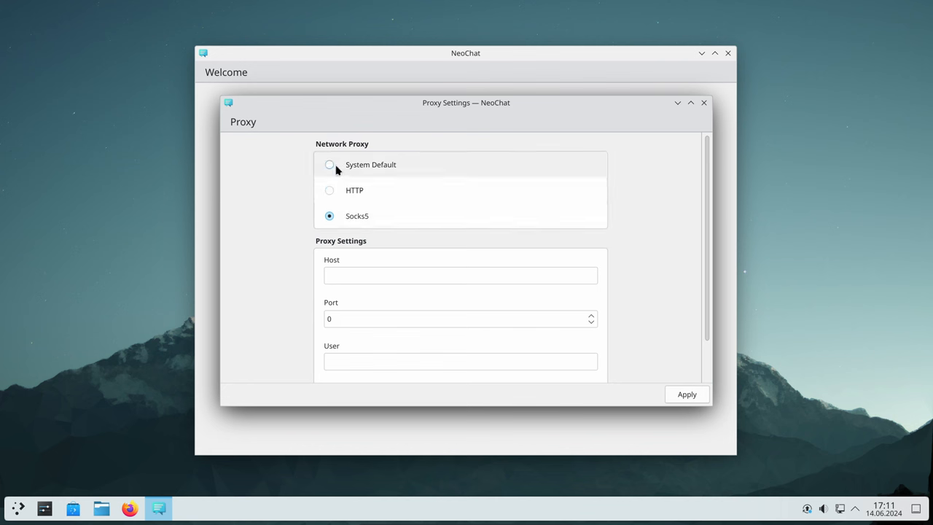
pyautogui.scroll(-3)
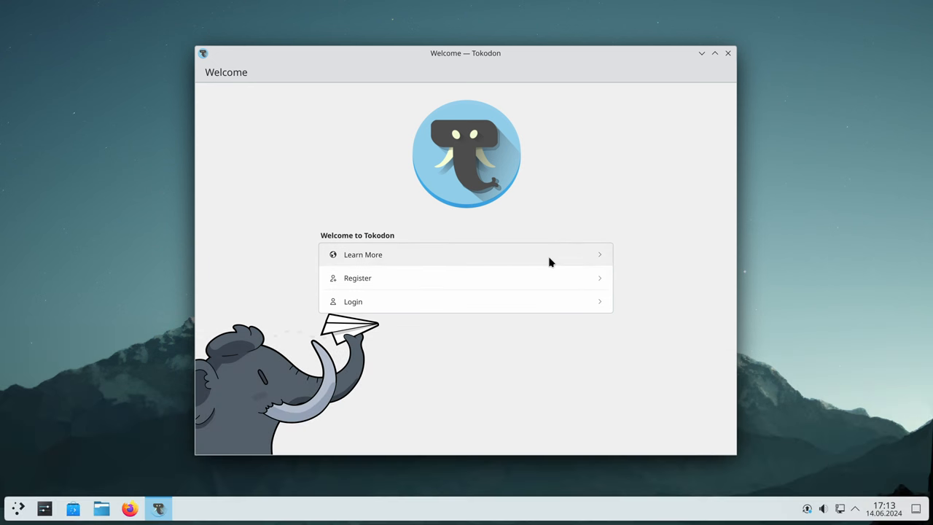
pyautogui.moveTo(626, 194)
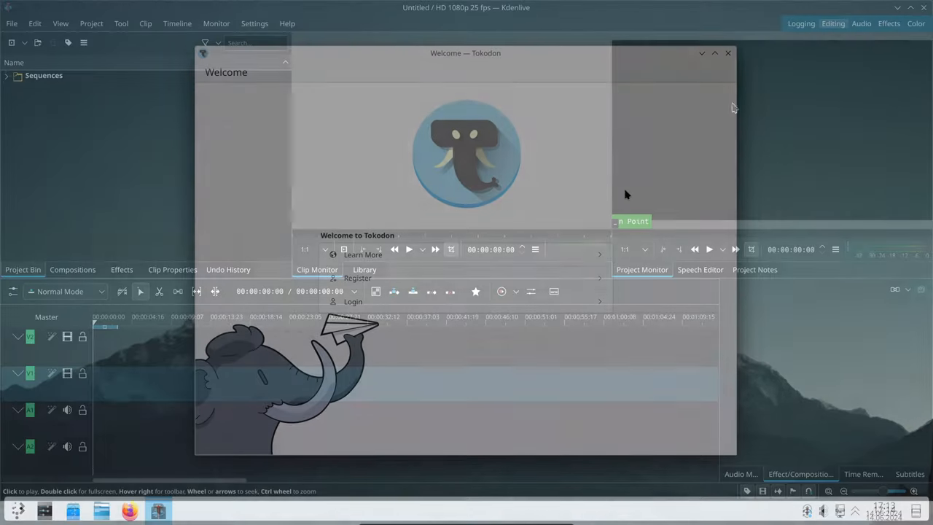
pyautogui.click(286, 24)
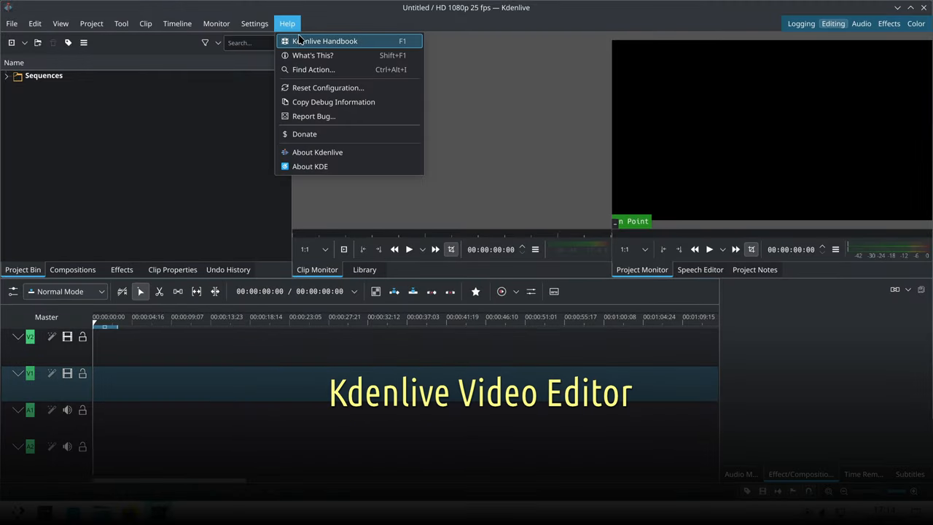
pyautogui.click(317, 152)
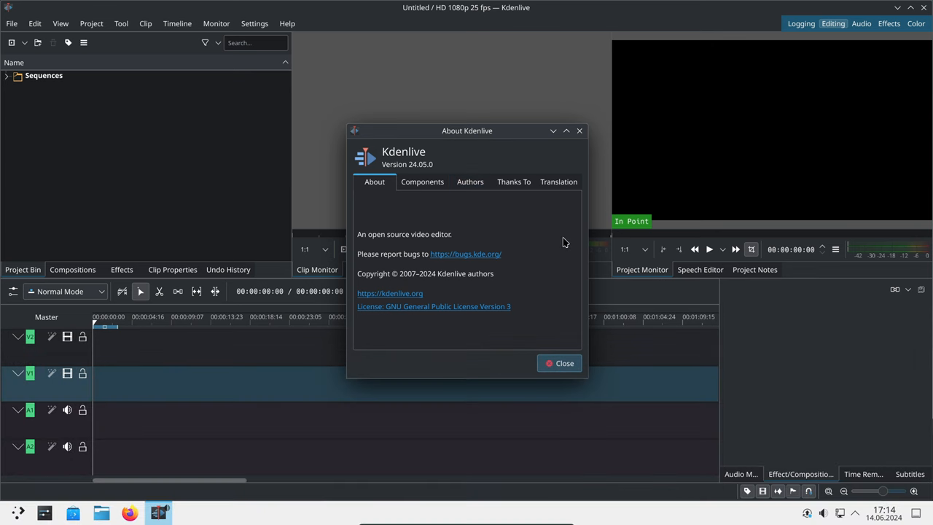
pyautogui.moveTo(579, 124)
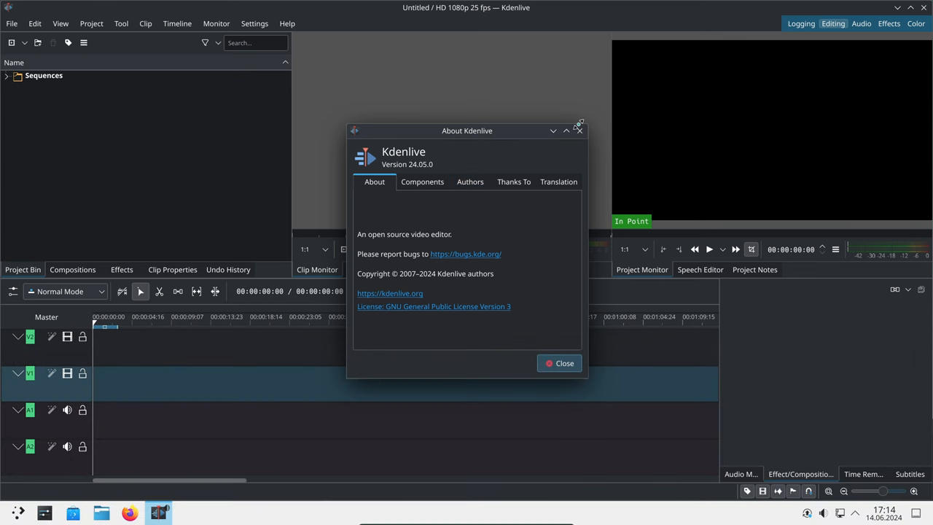
pyautogui.click(559, 363)
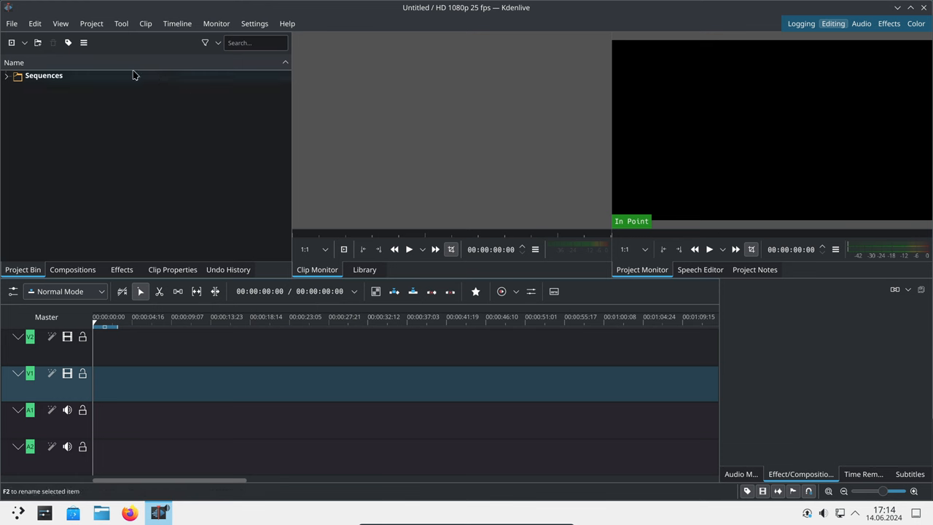
# Browse Kdenlive's Tool, Clip and Timeline menus, ending on the Timeline options
pyautogui.click(121, 24)
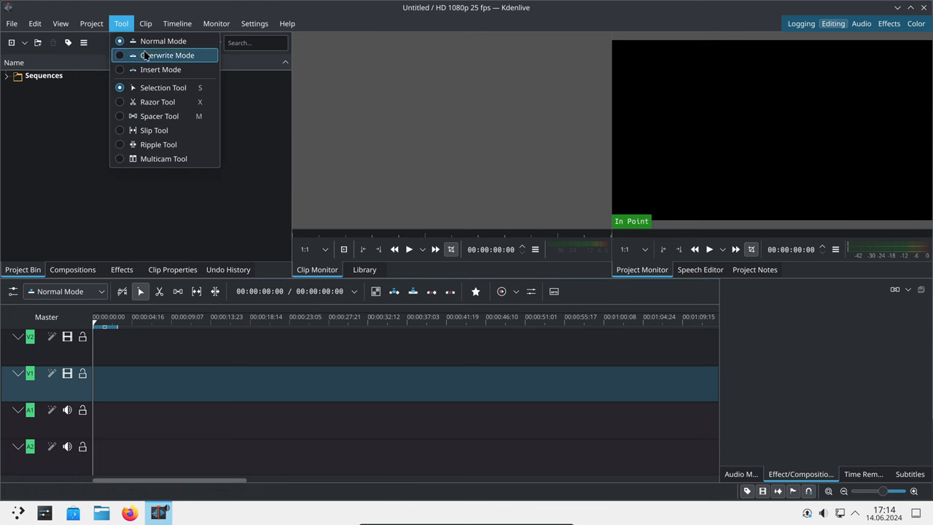
pyautogui.moveTo(158, 102)
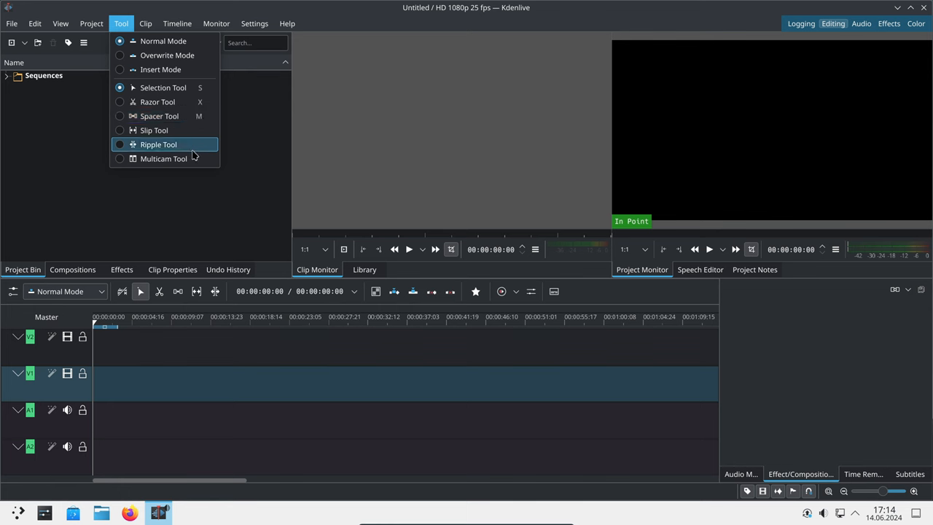
pyautogui.click(145, 23)
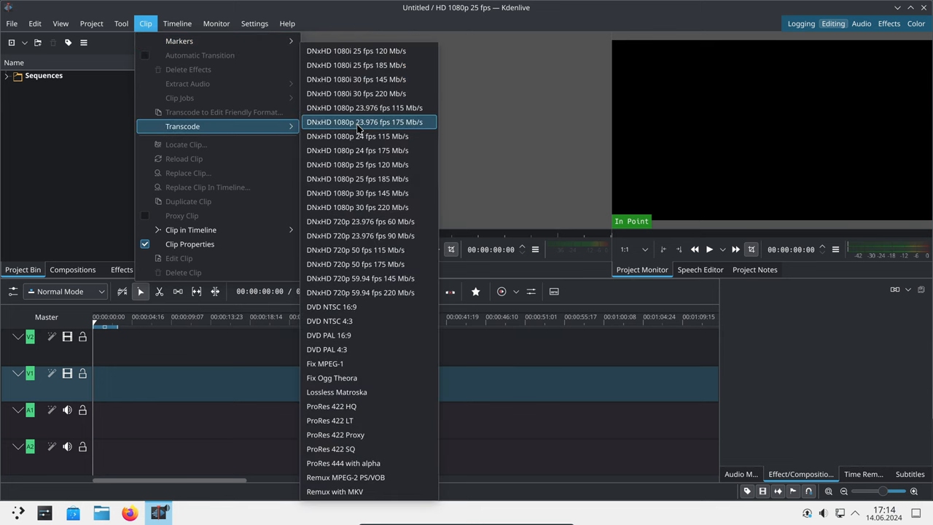
pyautogui.moveTo(388, 363)
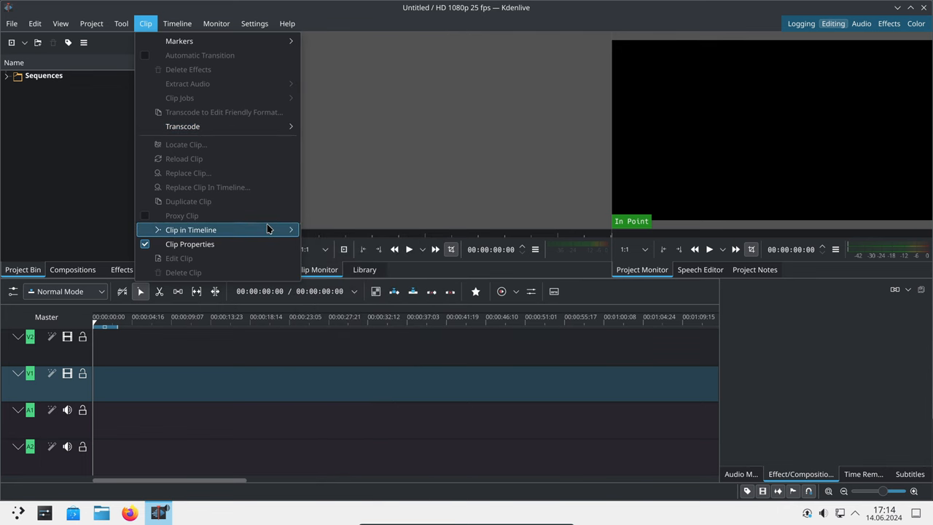
pyautogui.click(177, 23)
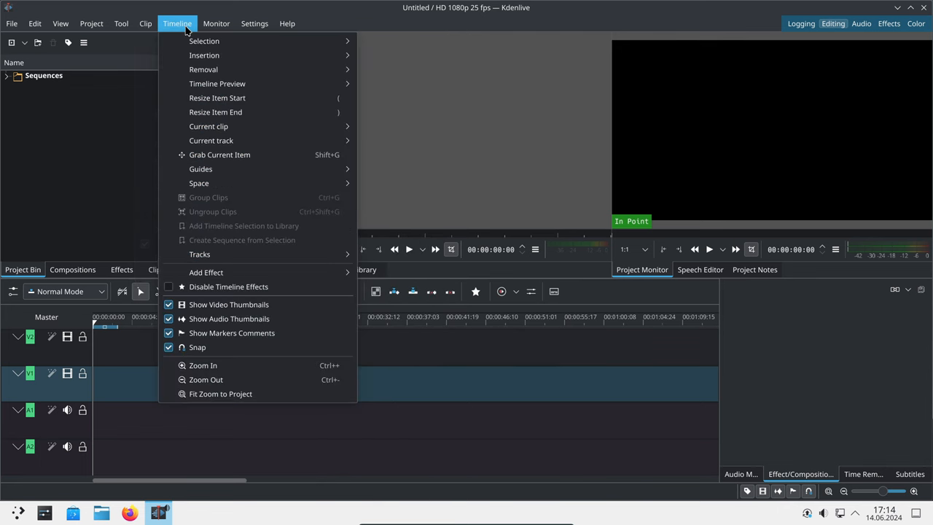
pyautogui.moveTo(204, 41)
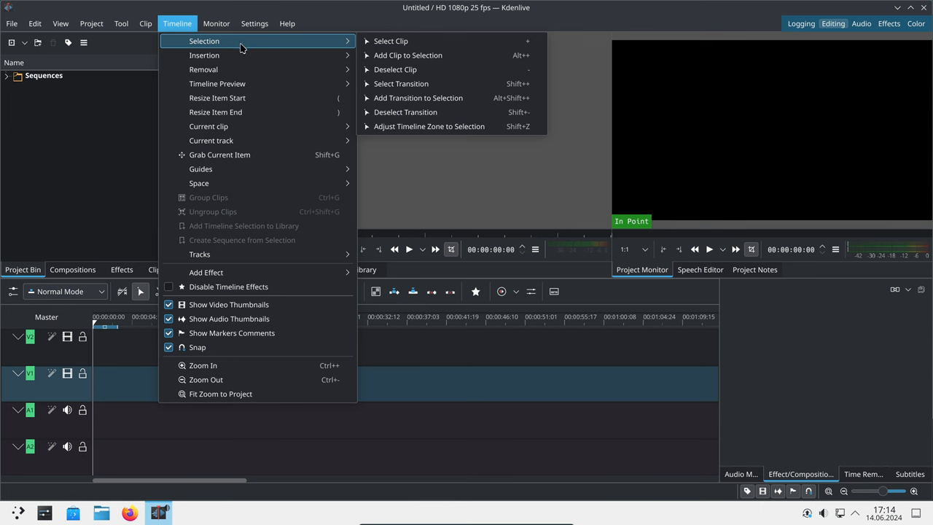
pyautogui.moveTo(237, 69)
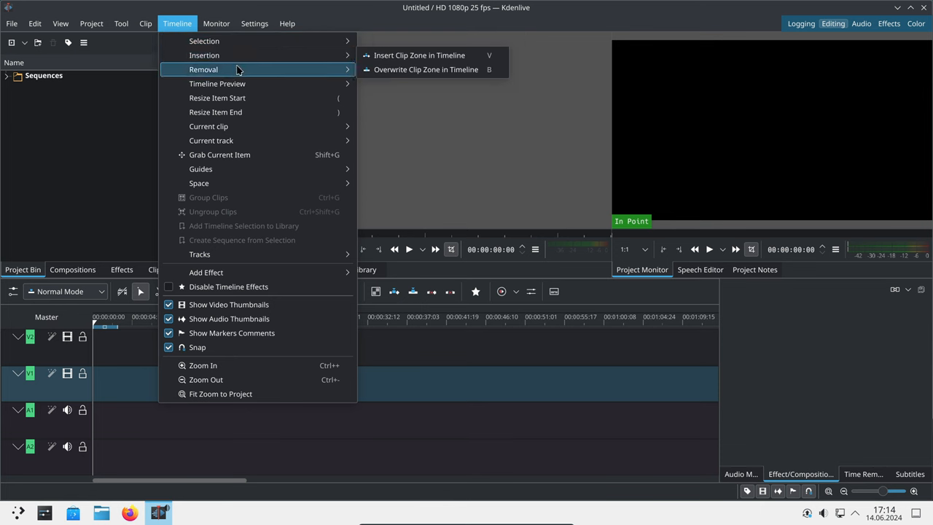
pyautogui.moveTo(234, 83)
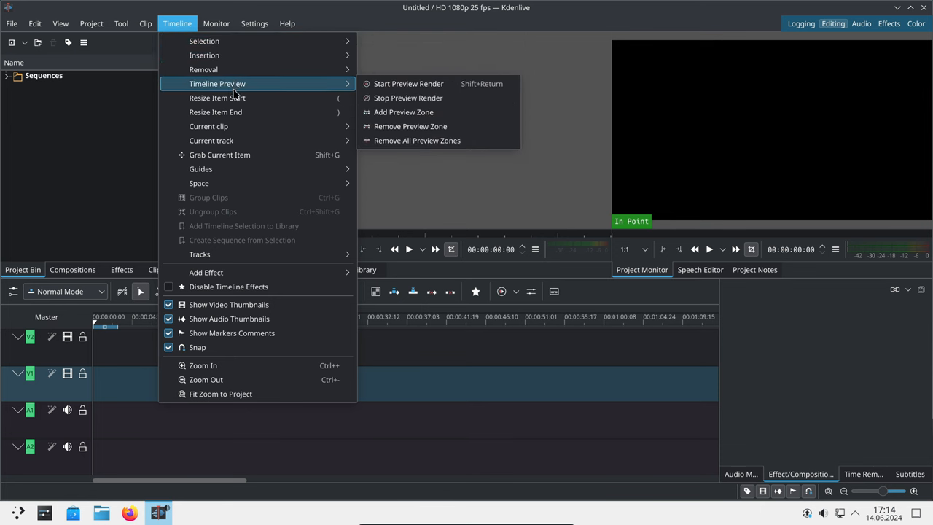
pyautogui.moveTo(232, 126)
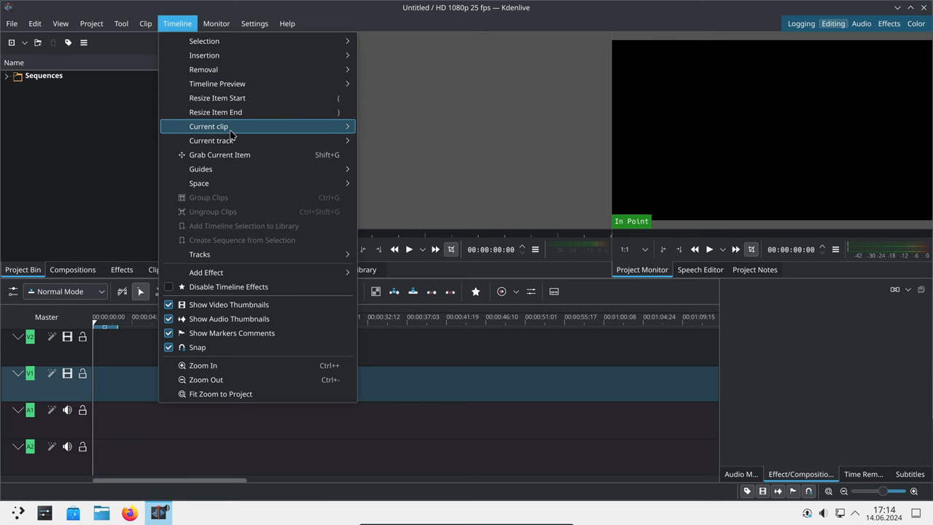
pyautogui.moveTo(211, 140)
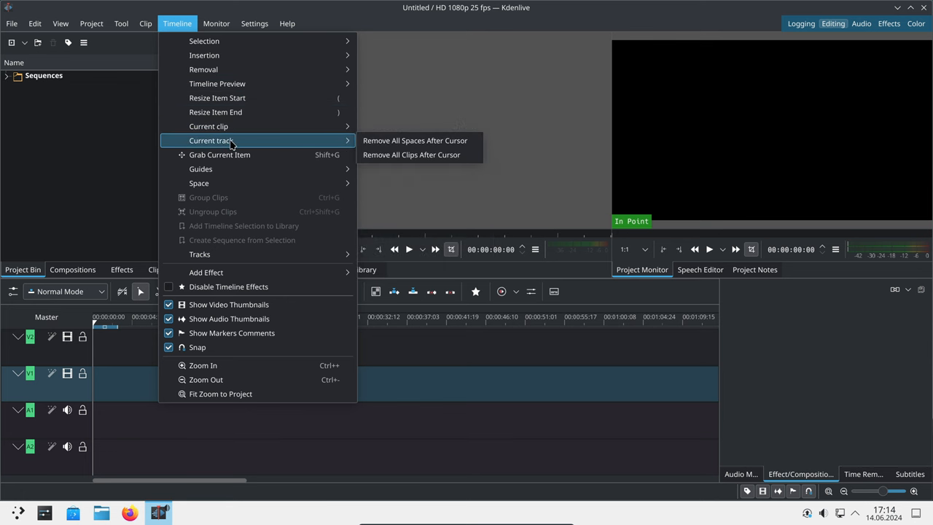
pyautogui.moveTo(200, 168)
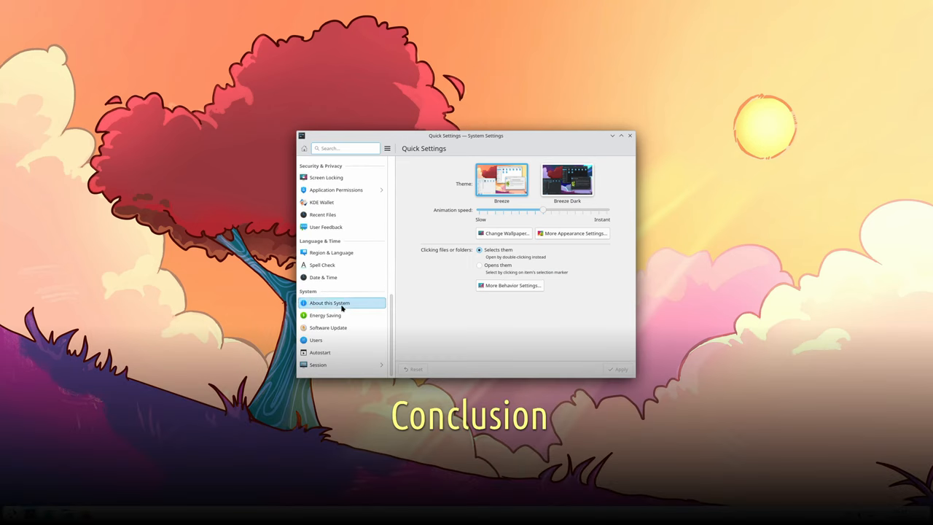
# View About this System, then the Colors & Themes, Colors and Night Light pages
pyautogui.click(330, 303)
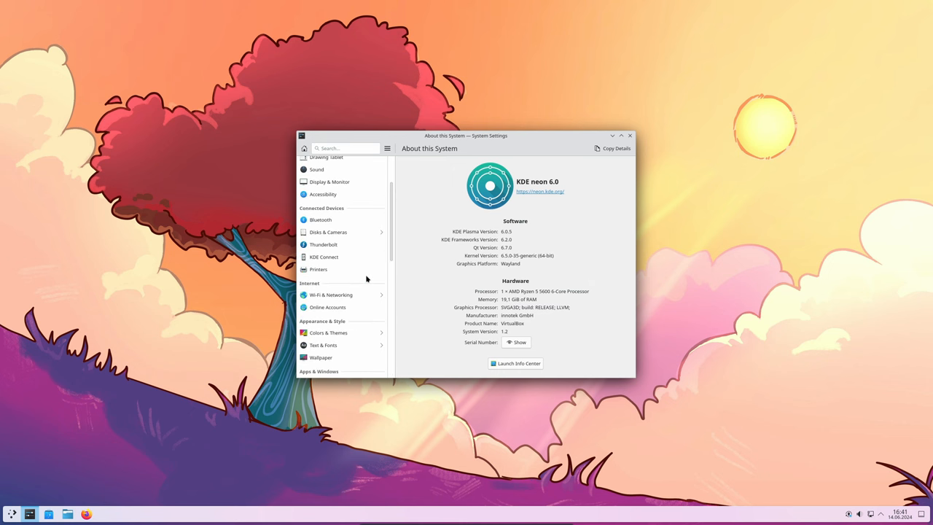
pyautogui.click(318, 255)
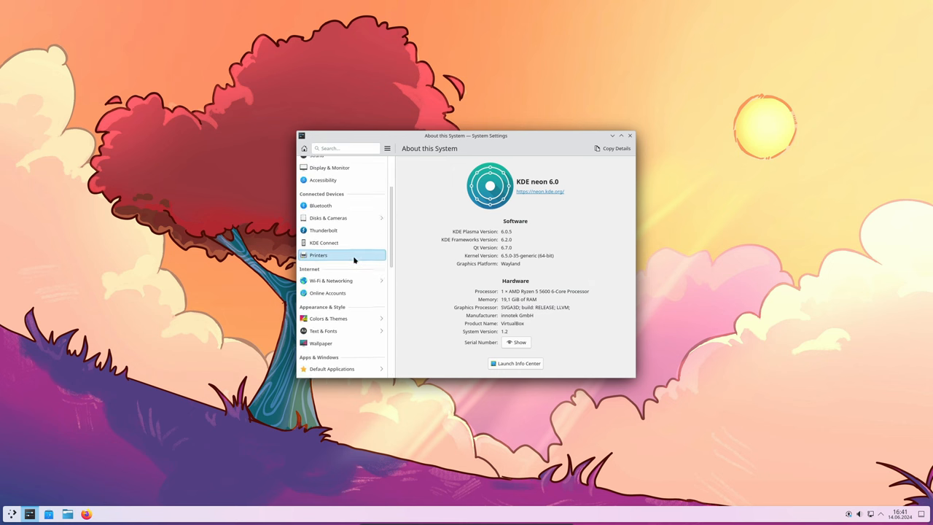
pyautogui.click(328, 317)
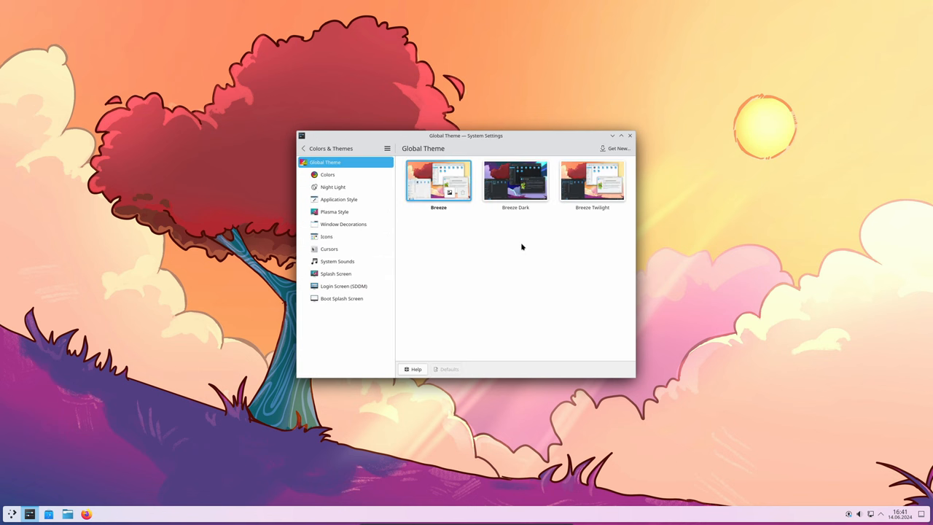
pyautogui.moveTo(560, 157)
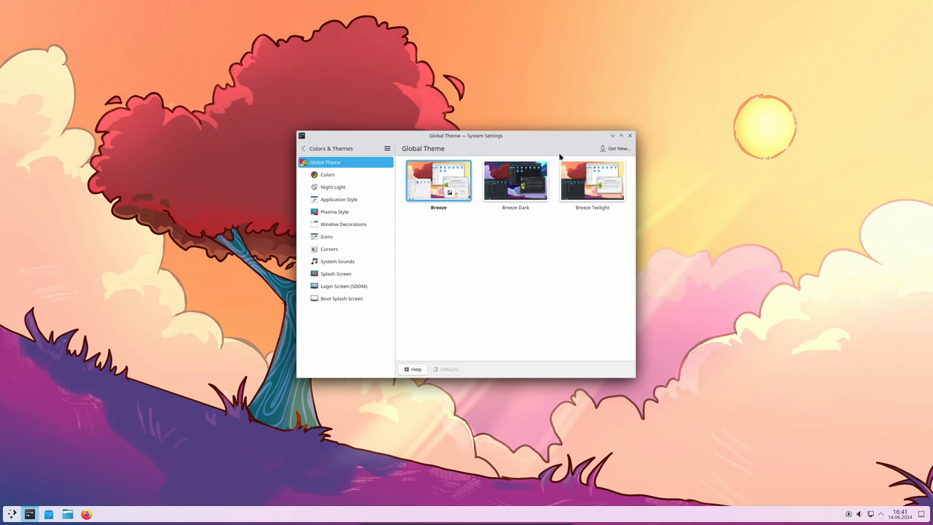
pyautogui.click(328, 174)
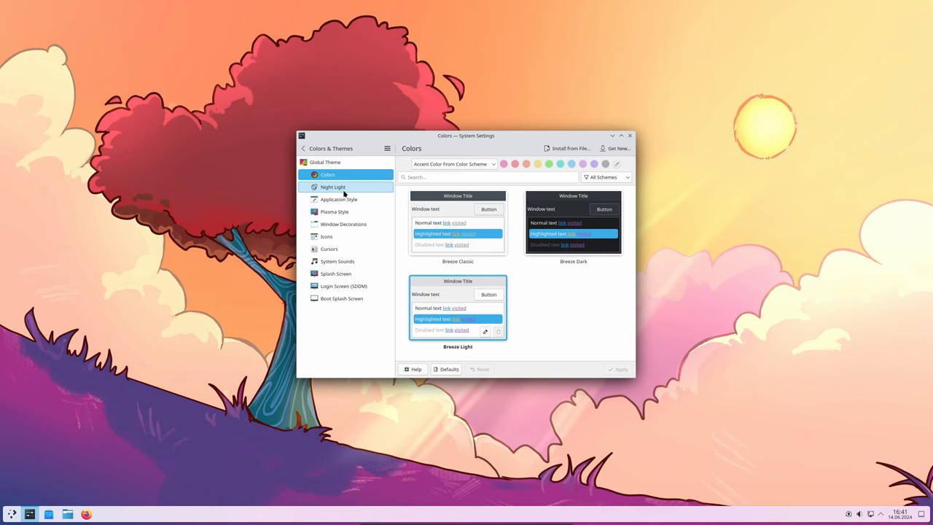
pyautogui.click(333, 186)
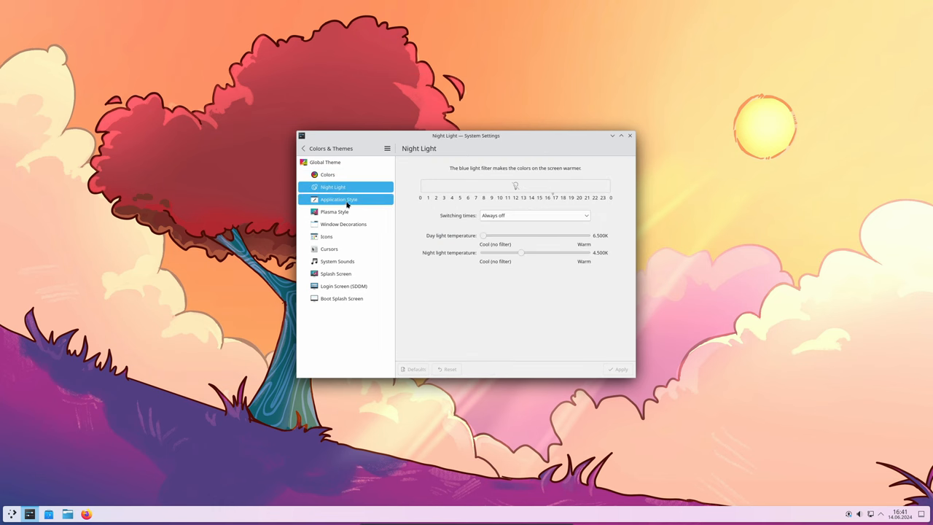
pyautogui.click(338, 199)
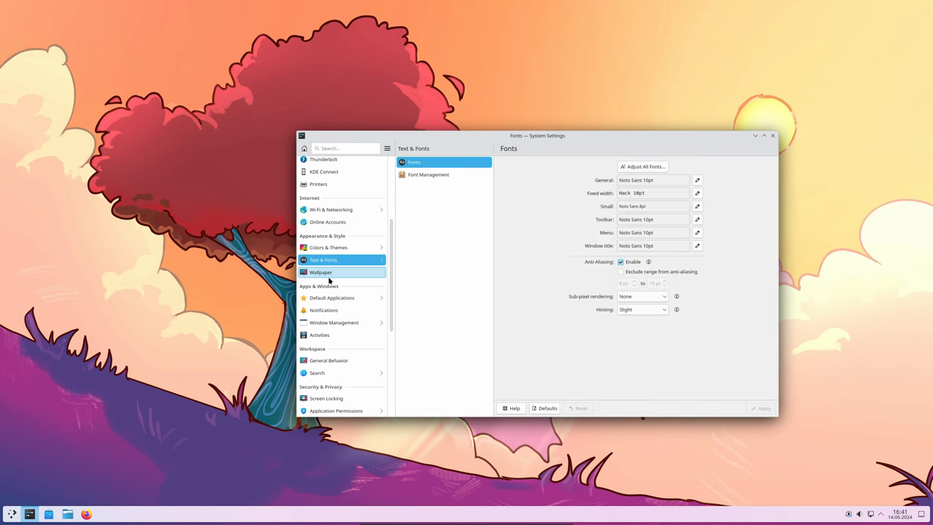
# Find the Mountain image in the Wallpaper page's image grid and apply it
pyautogui.click(321, 272)
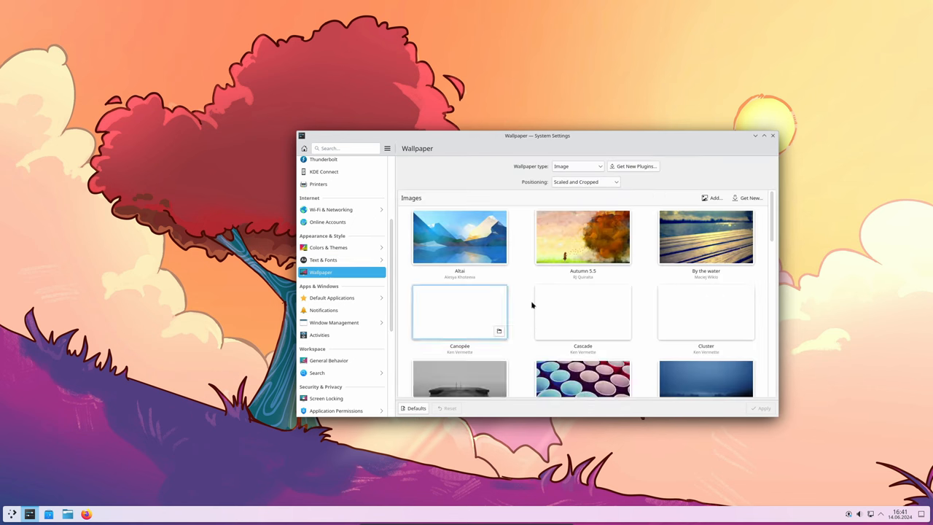
pyautogui.scroll(-3)
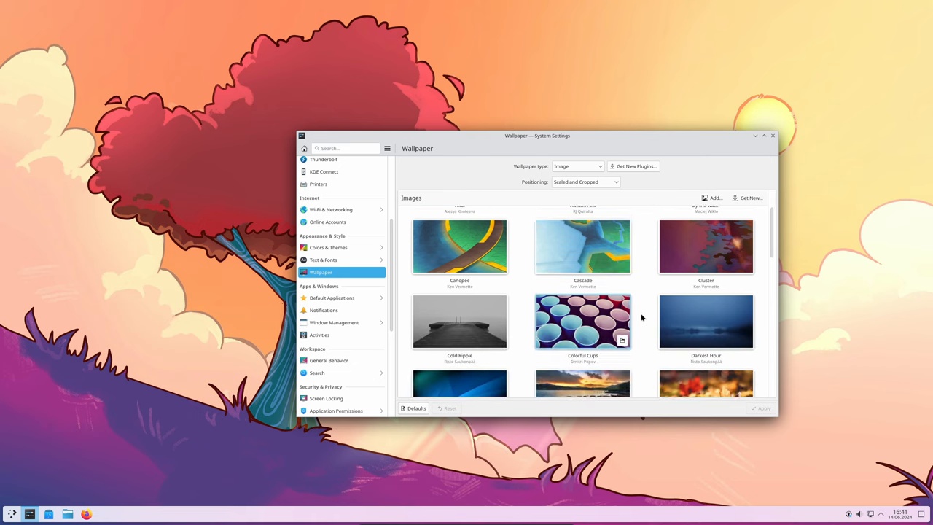
pyautogui.scroll(-3)
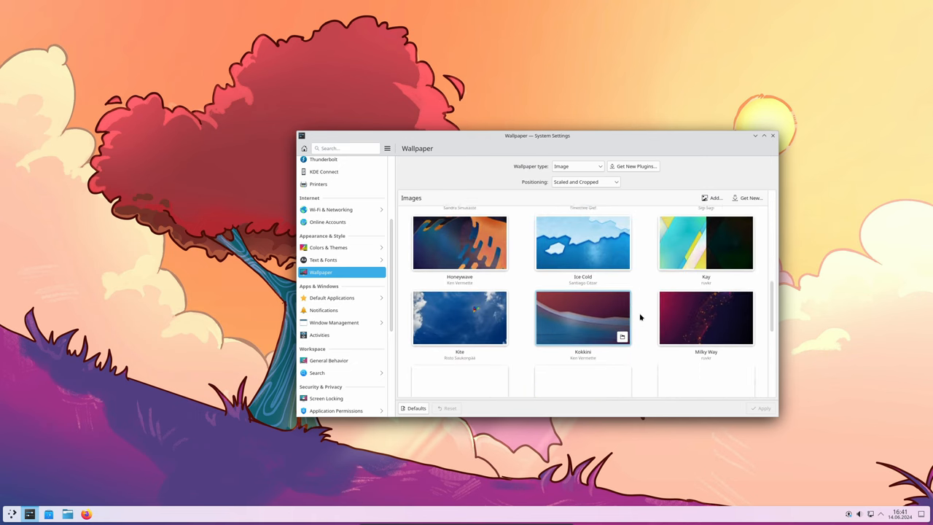
pyautogui.scroll(-3)
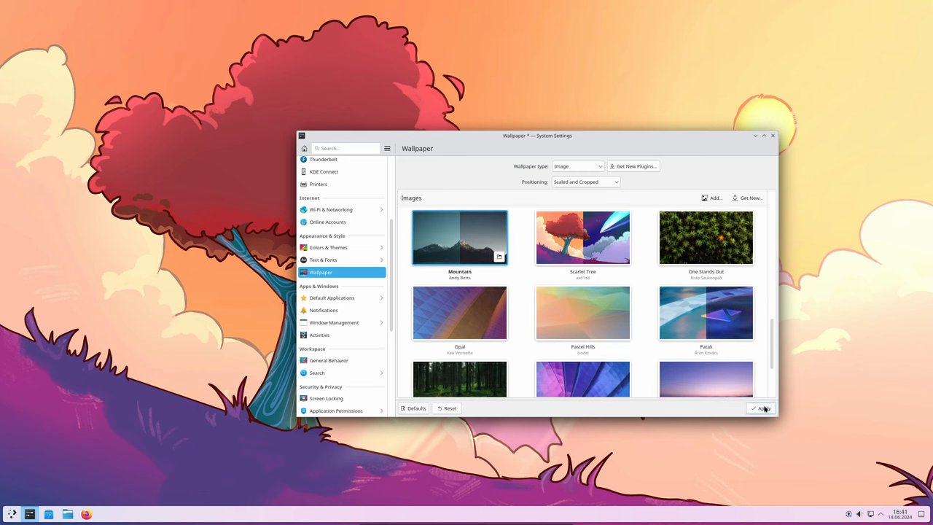
pyautogui.click(762, 408)
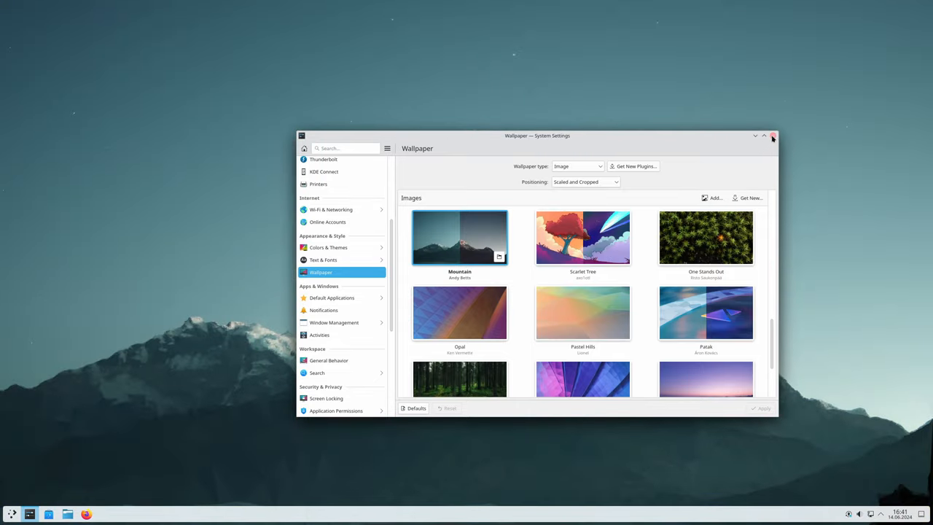